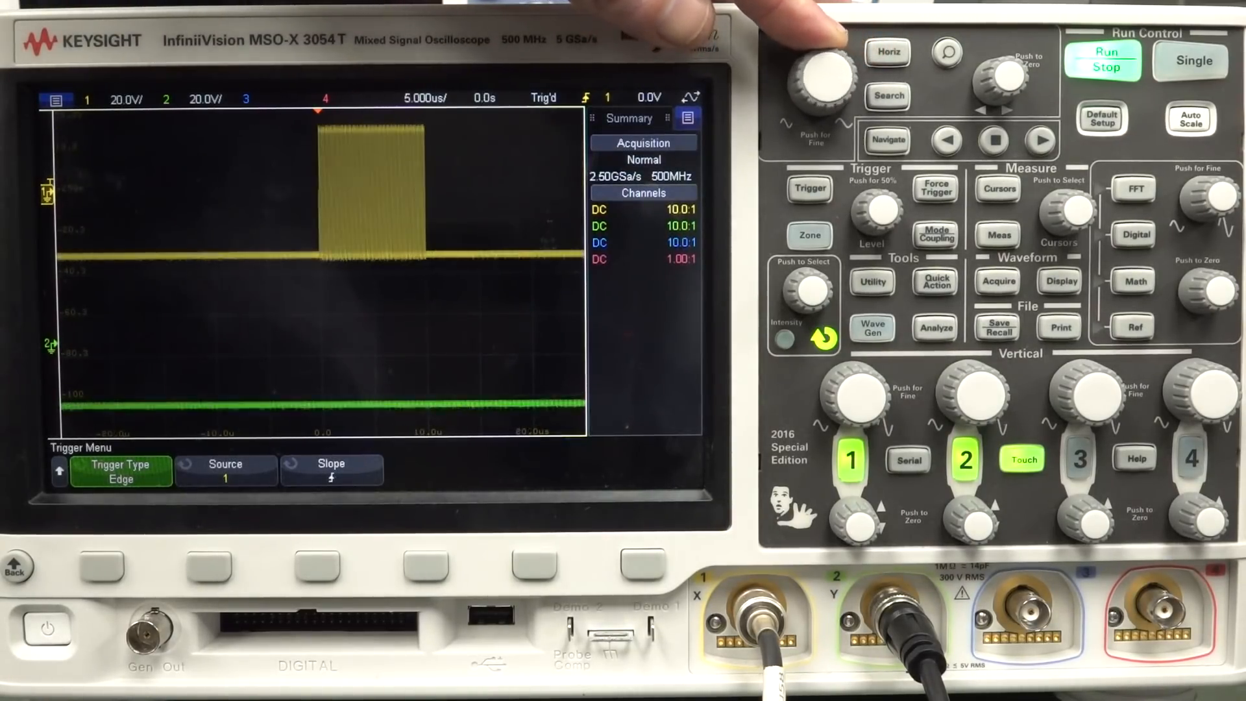
Widen the MSO-X 3054T timebase to 2 ms/div to show separate pulses
{"action": "left_click", "coordinate": [824, 75]}
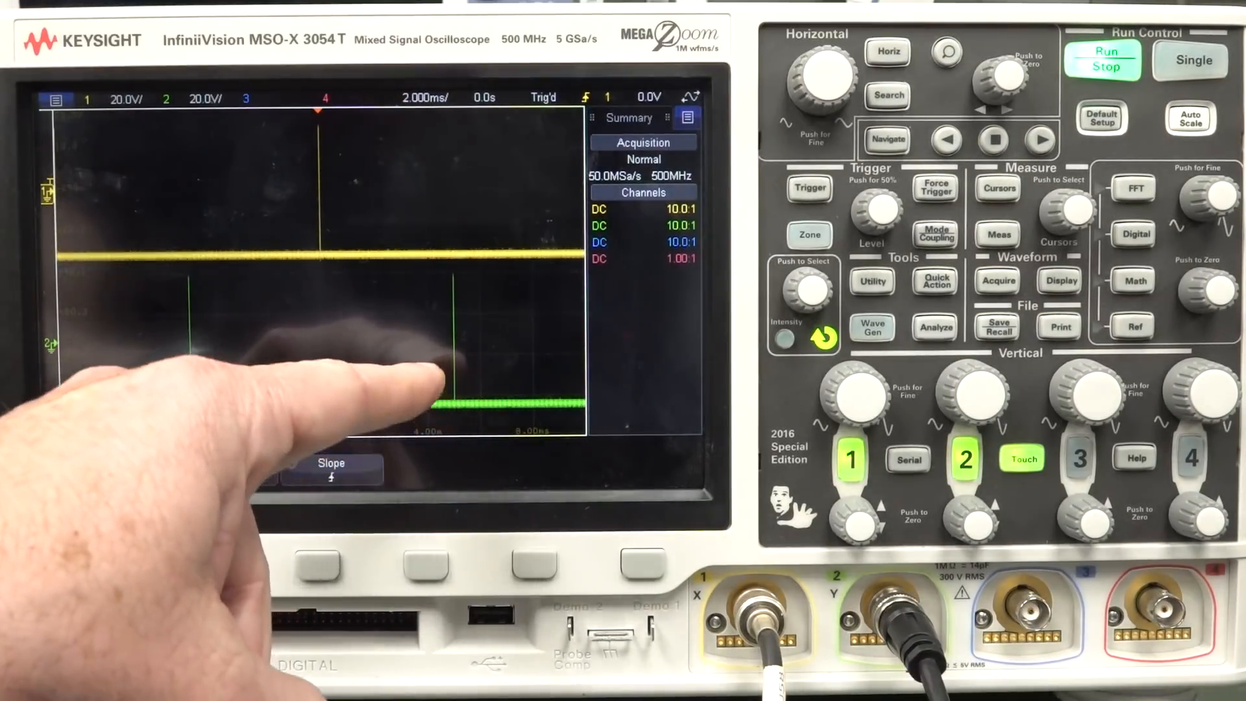
{"action": "left_click", "coordinate": [226, 469]}
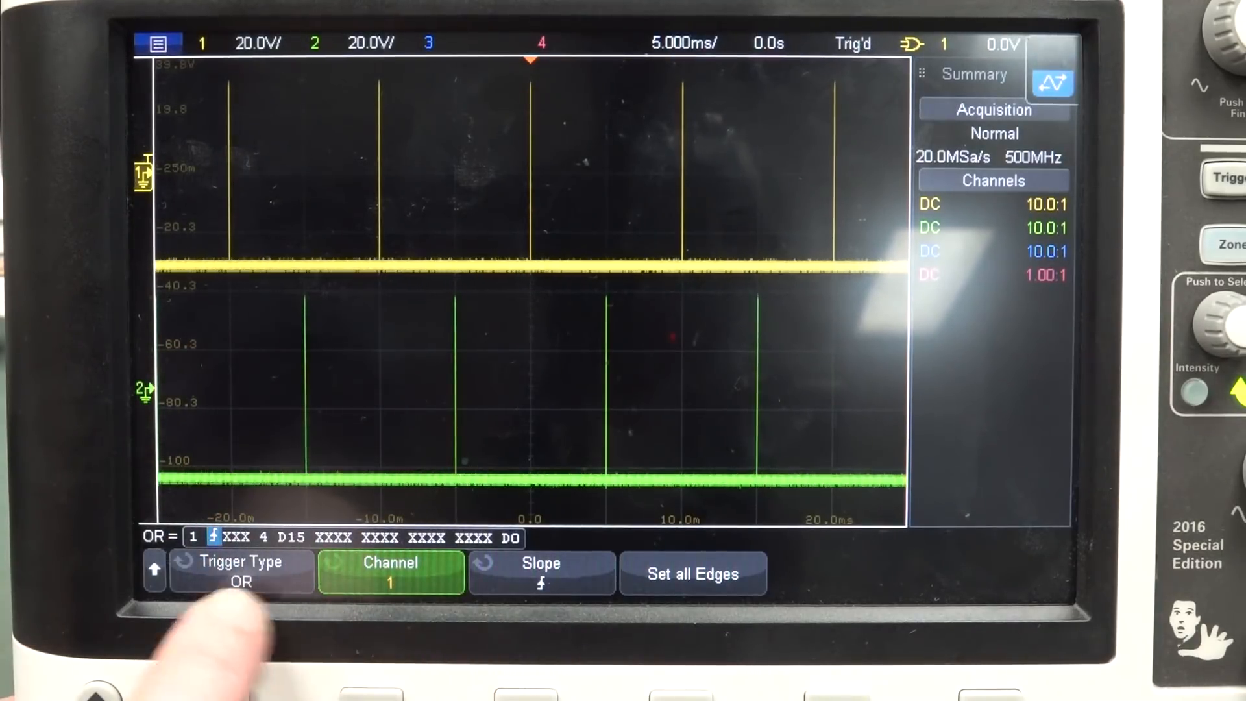
Review the slope choices, then select channel 2 for editing in the OR condition
{"action": "left_click", "coordinate": [541, 572]}
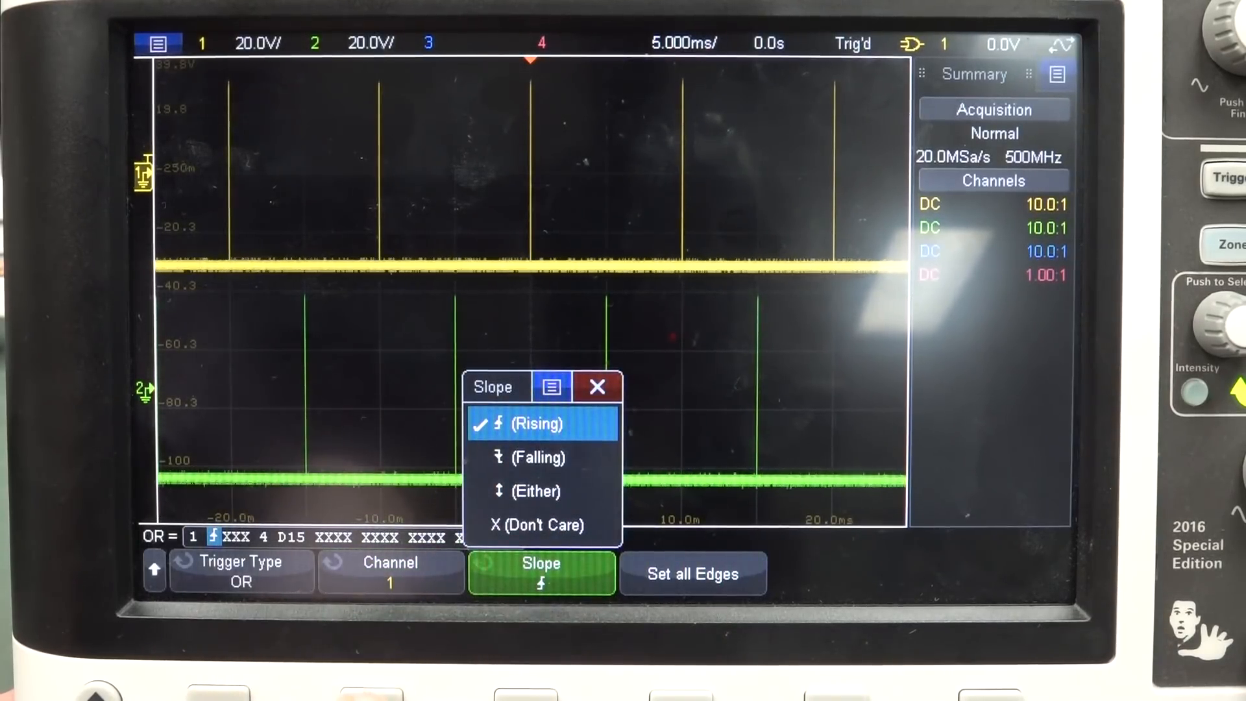
{"action": "left_click", "coordinate": [390, 572]}
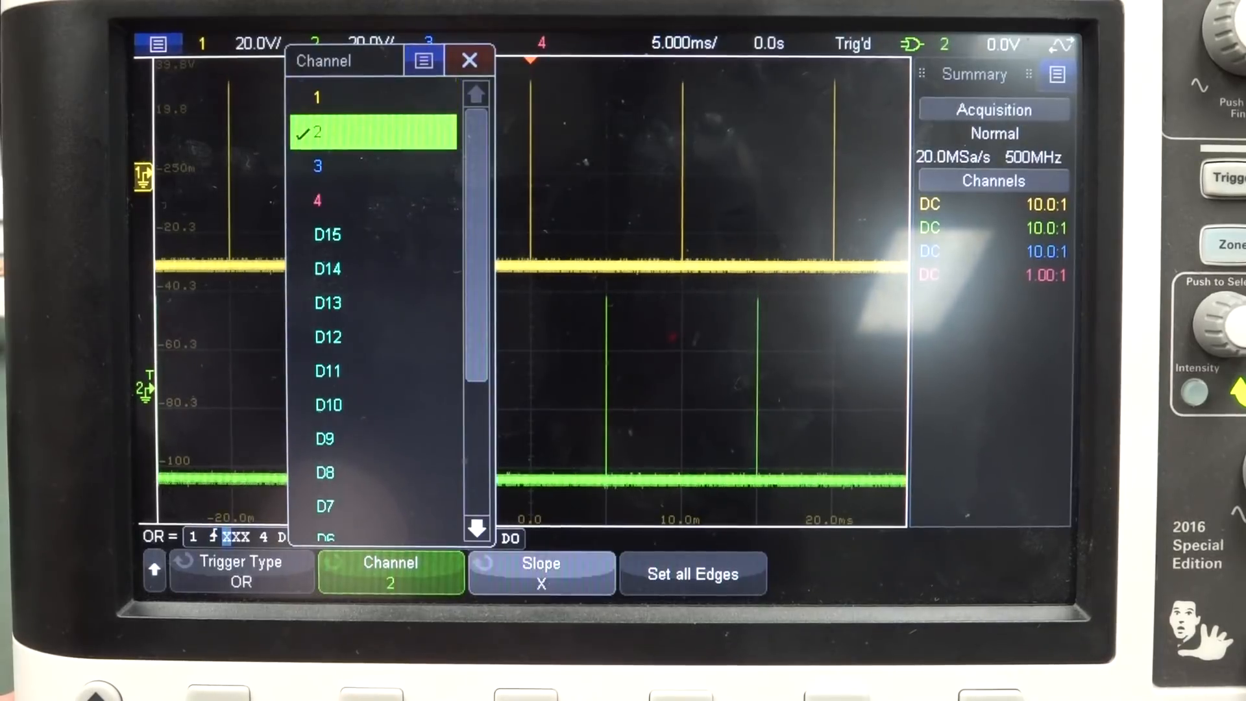
{"action": "left_click", "coordinate": [541, 573]}
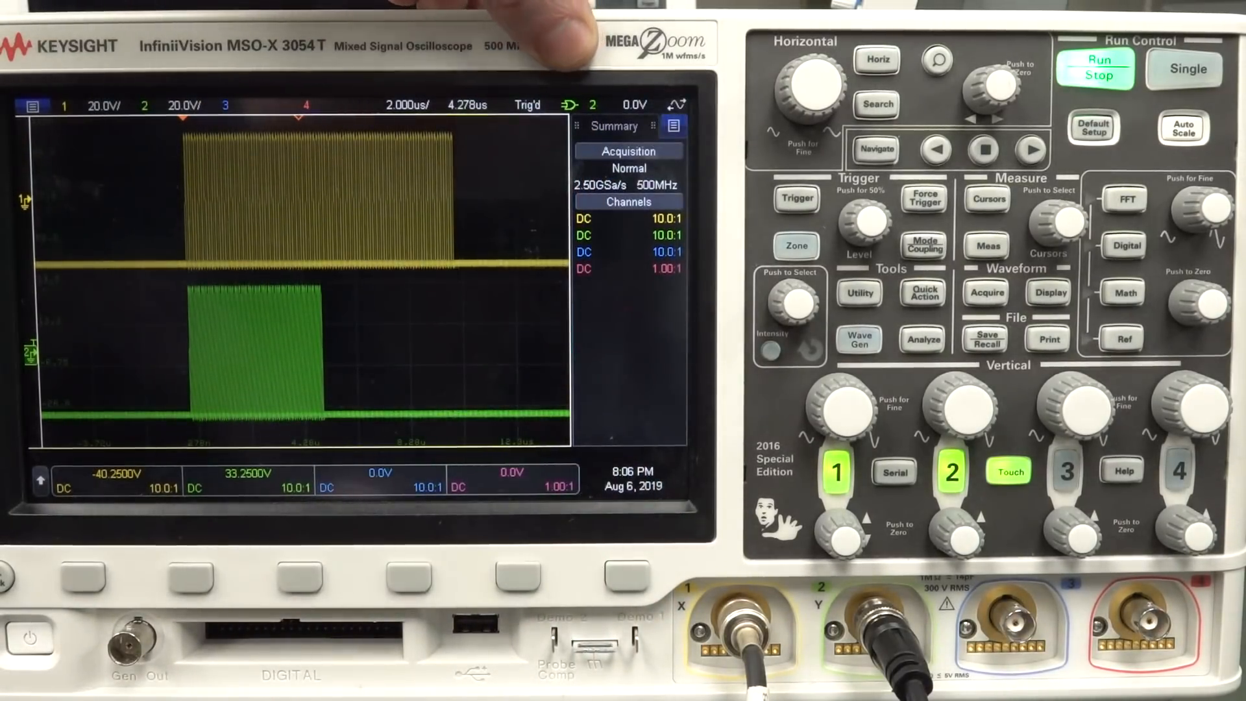
Stop acquisition on a capture showing only channel 2's burst
{"action": "left_click", "coordinate": [1094, 67]}
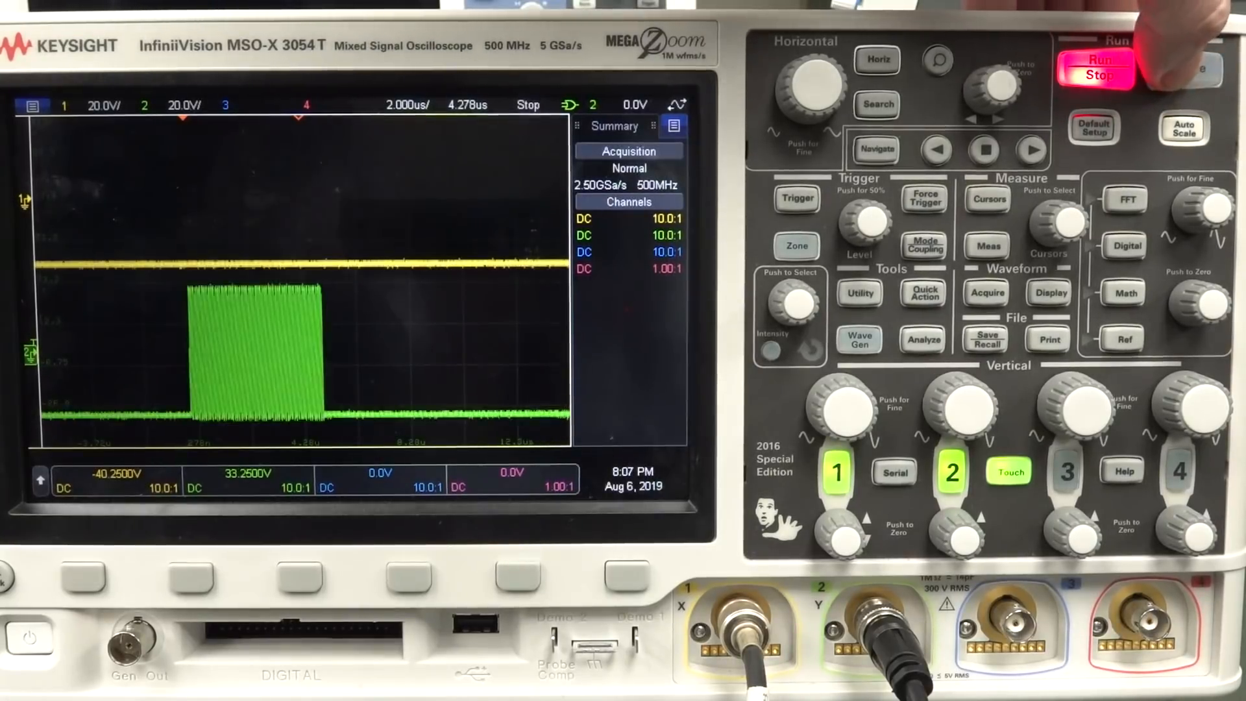
Resume continuous acquisition on the MSO-X 3054T under the OR trigger
{"action": "left_click", "coordinate": [1097, 70]}
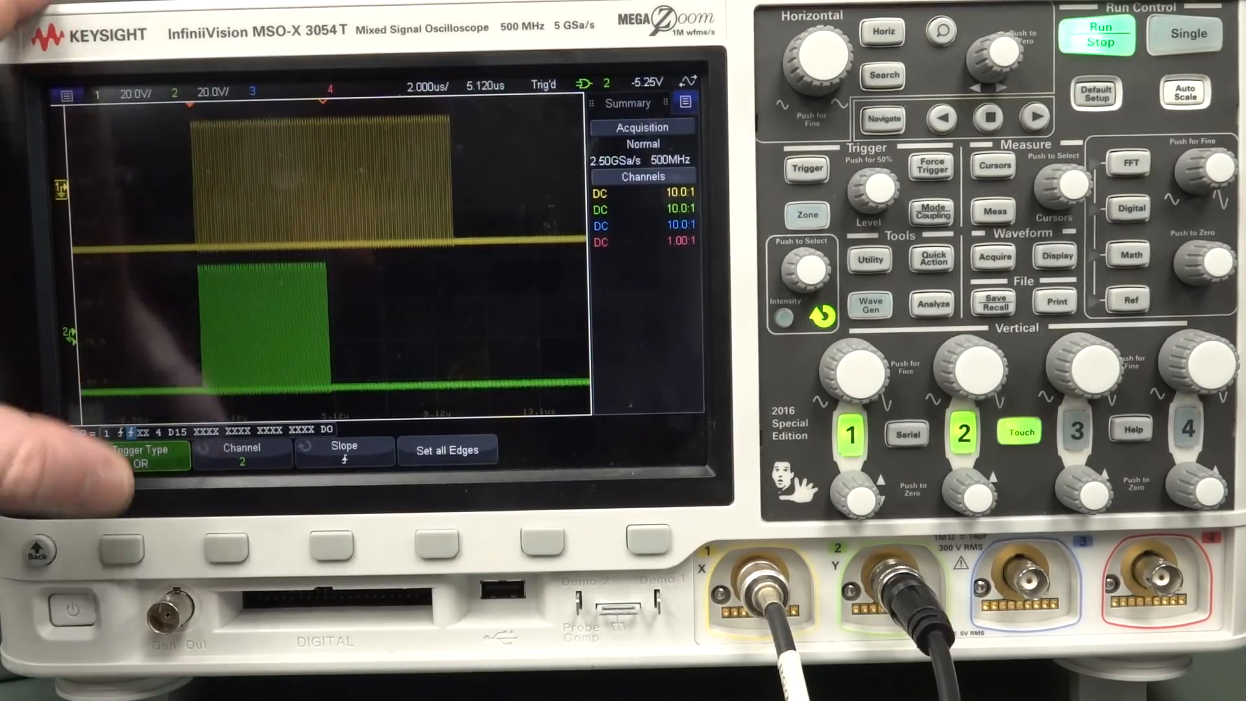
{"action": "left_click", "coordinate": [141, 455]}
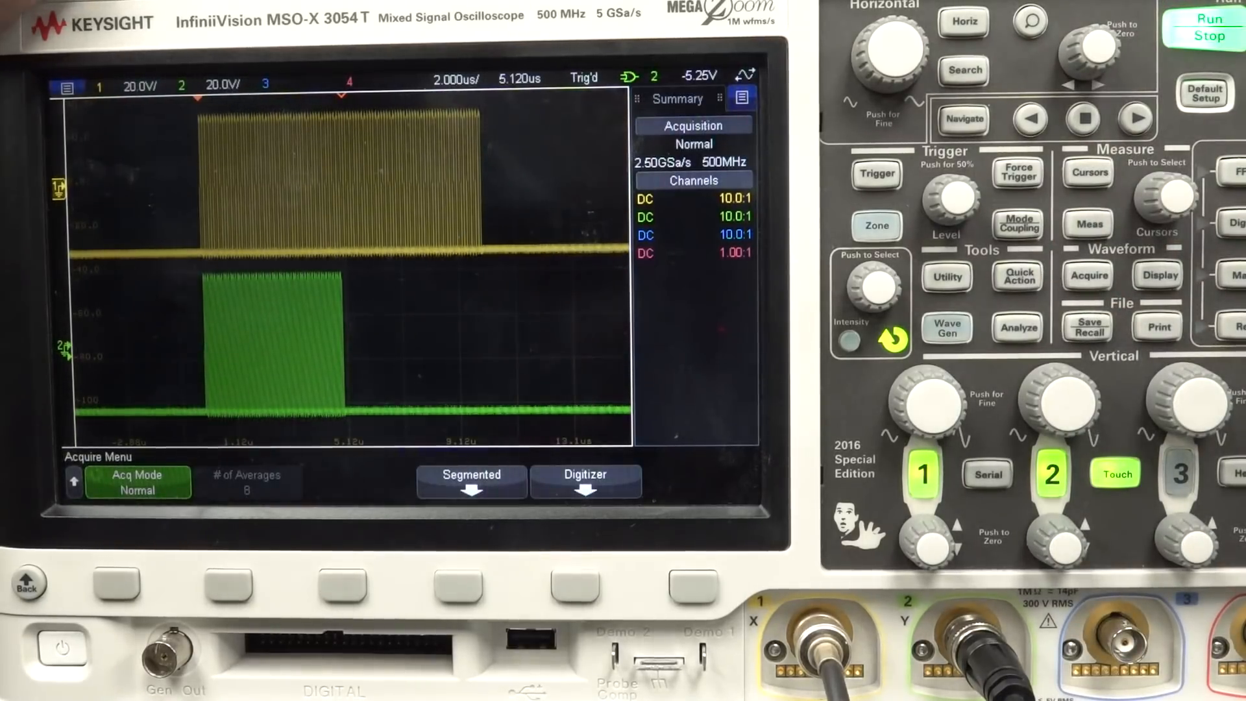
Open the segmented memory options and enable segmented capture
{"action": "left_click", "coordinate": [471, 481]}
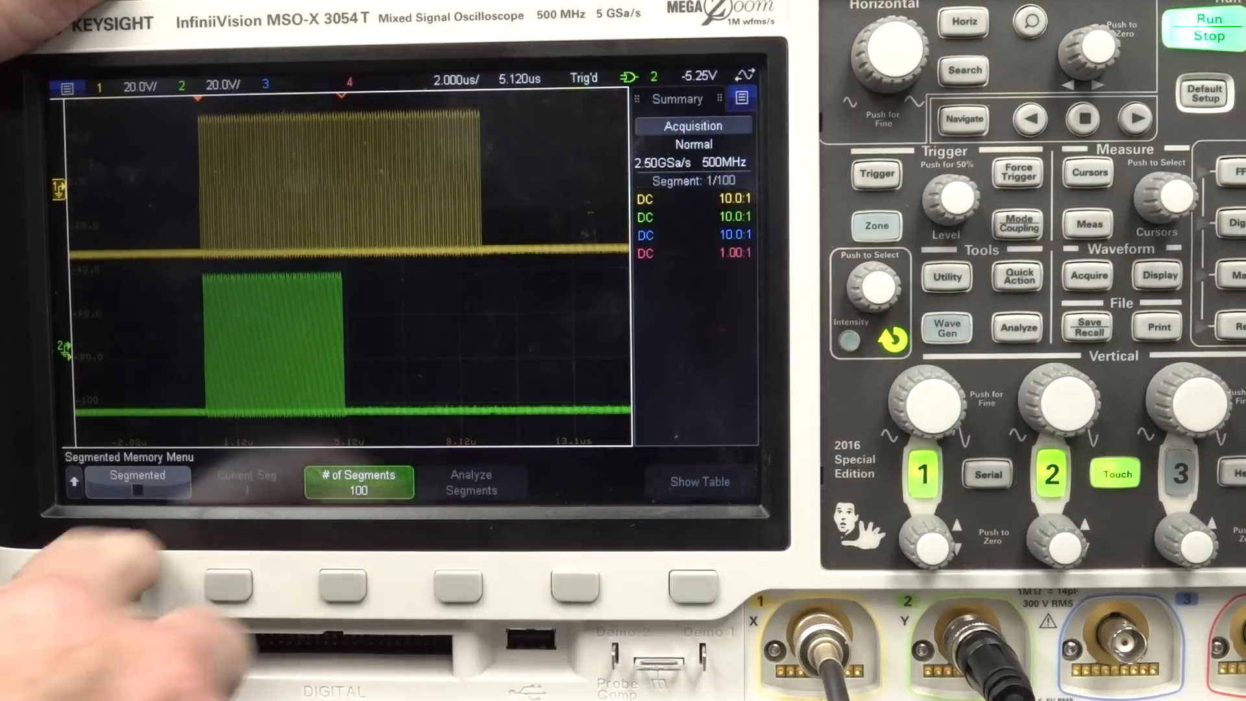
{"action": "left_click", "coordinate": [1206, 24]}
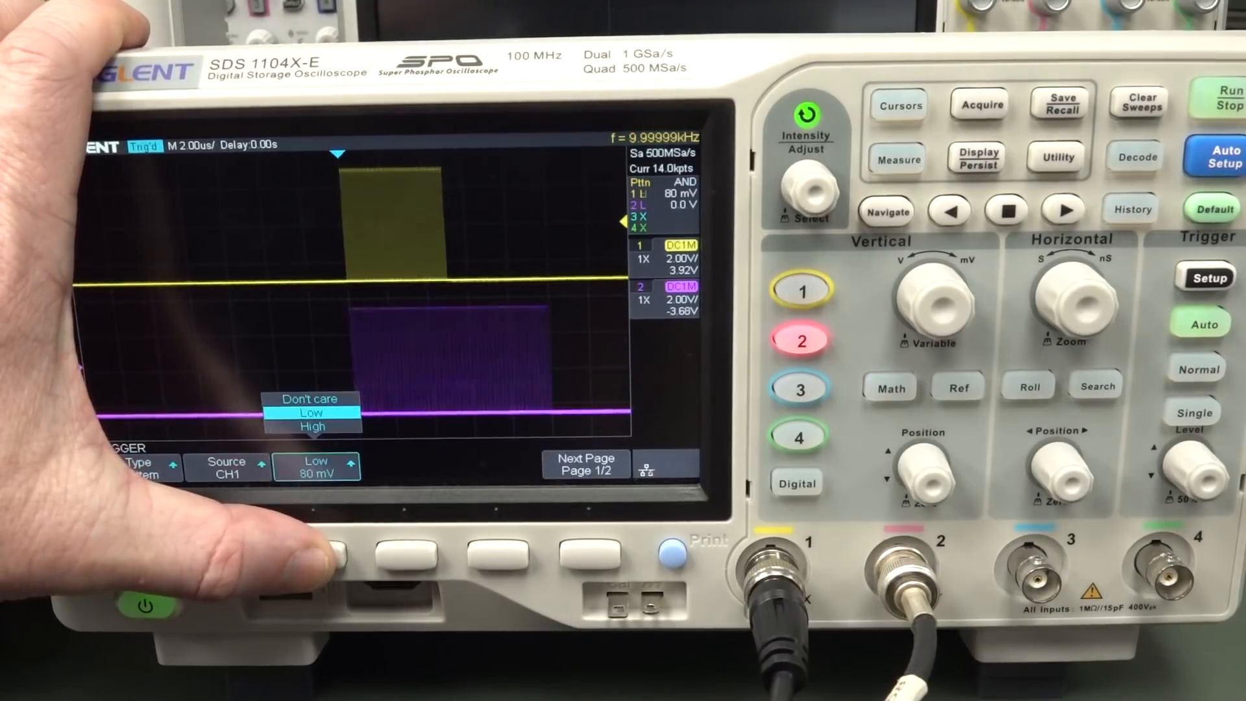
Set channel 1's pattern condition to Low on the SDS1104X-E
{"action": "left_click", "coordinate": [316, 465]}
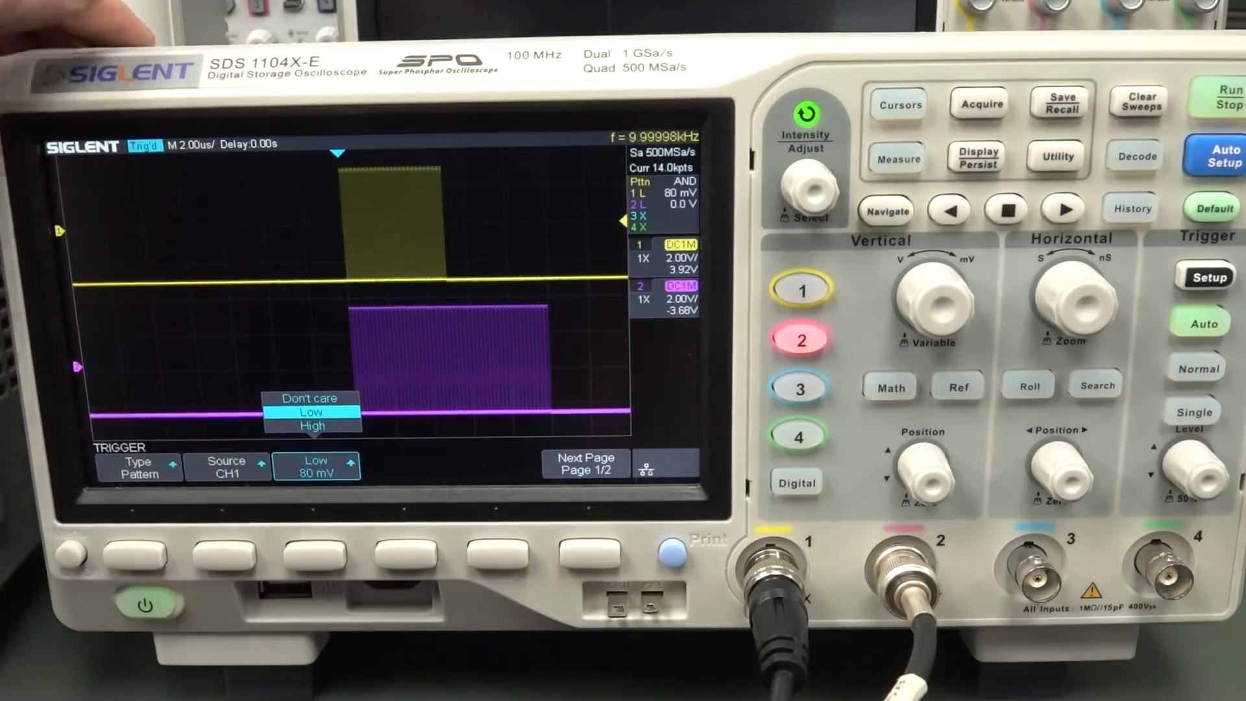
{"action": "left_click", "coordinate": [315, 470]}
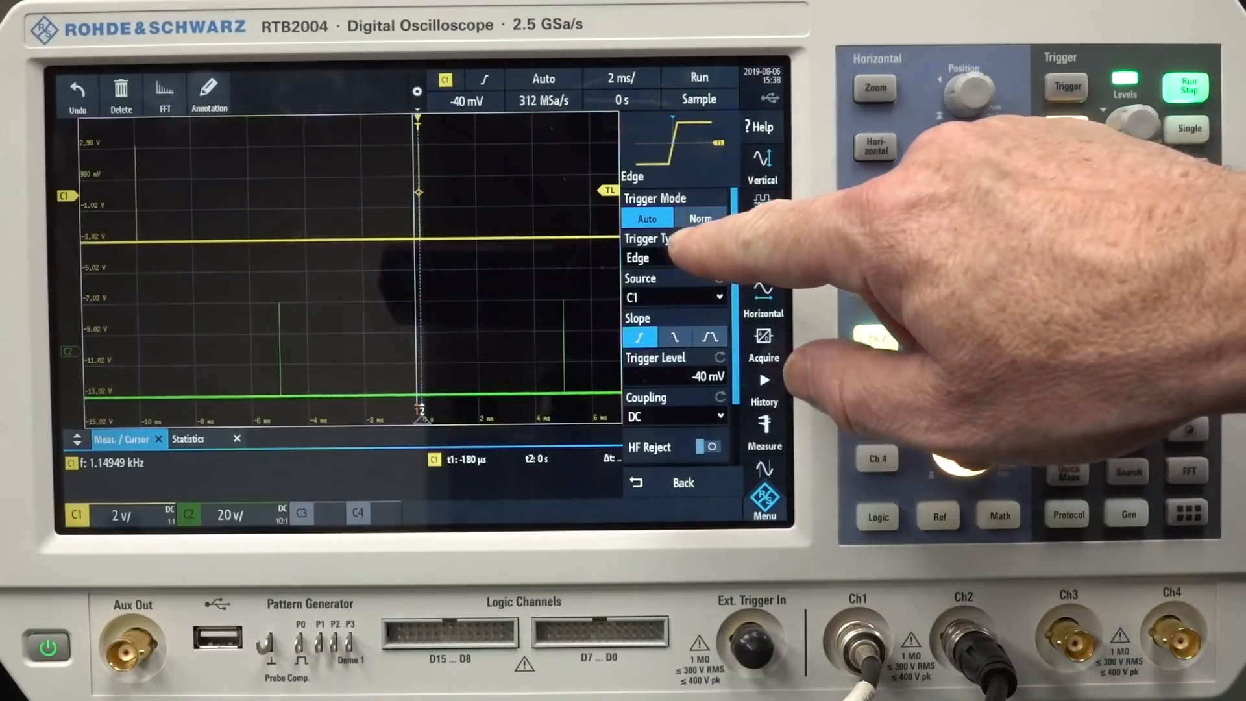
Change the RTB2004 trigger type from Edge to Pattern
{"action": "left_click", "coordinate": [673, 238]}
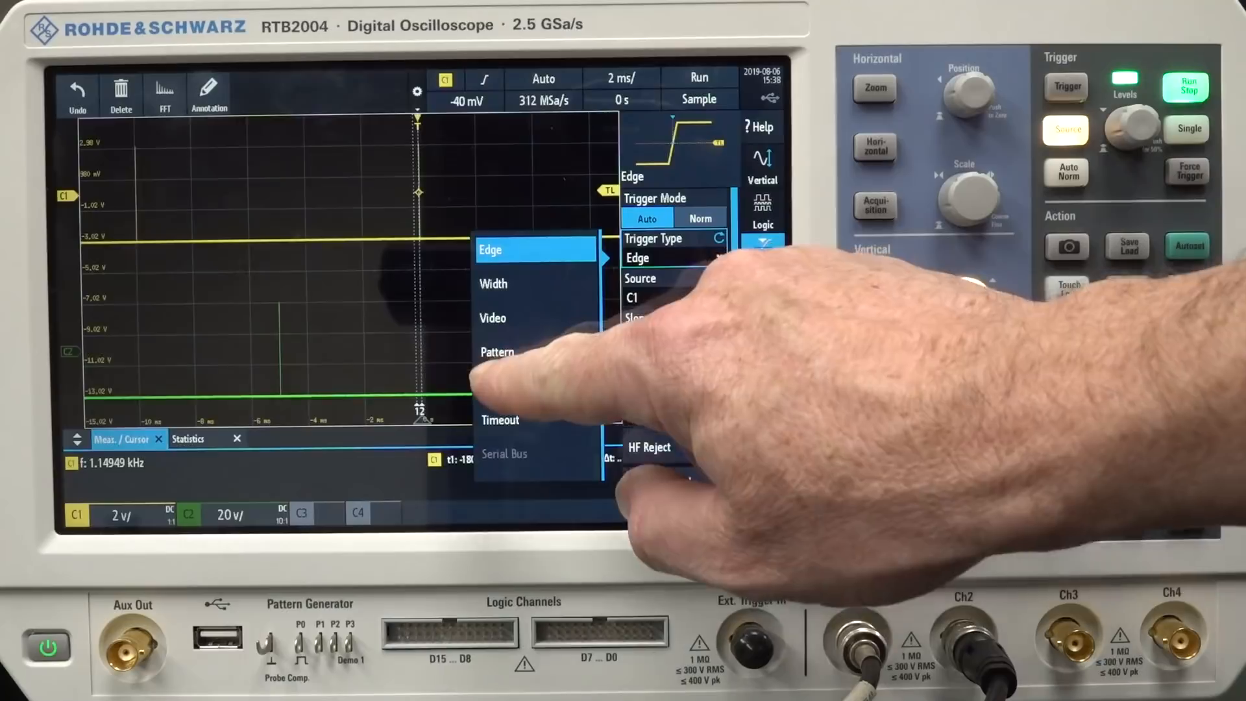
{"action": "left_click", "coordinate": [496, 351]}
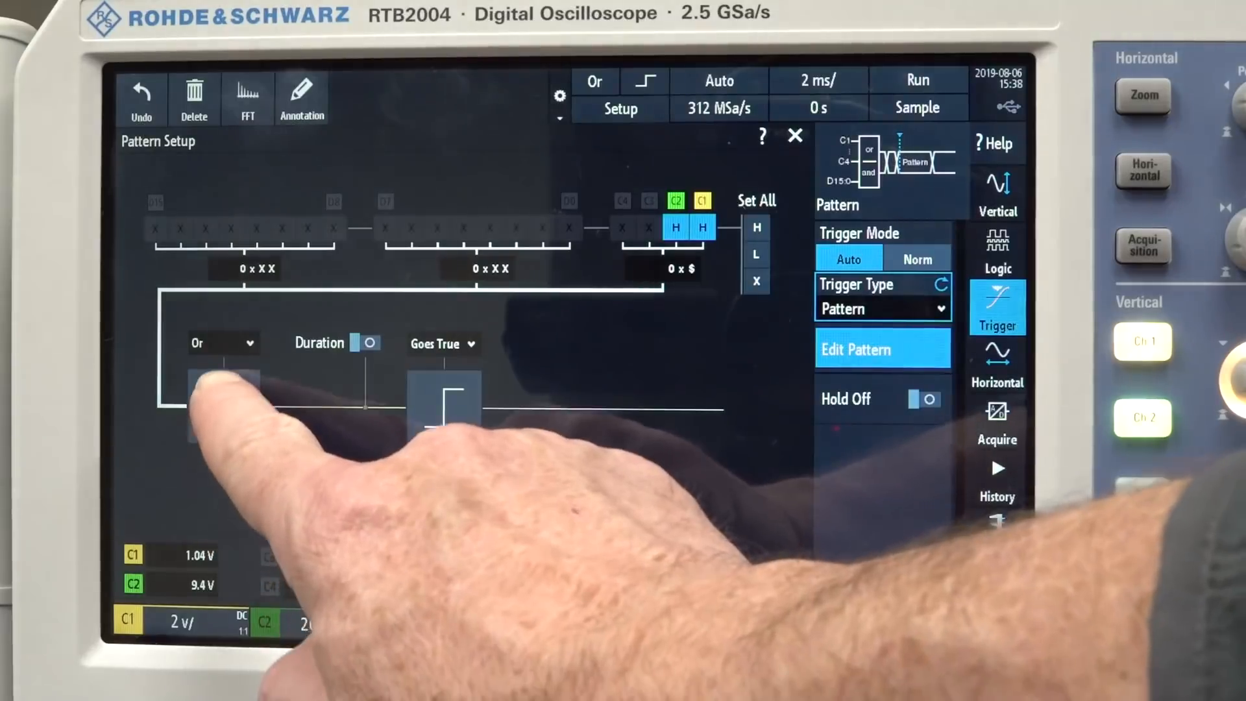
Combine the C1 and C2 conditions with Or and set trigger mode to Normal
{"action": "left_click", "coordinate": [223, 343]}
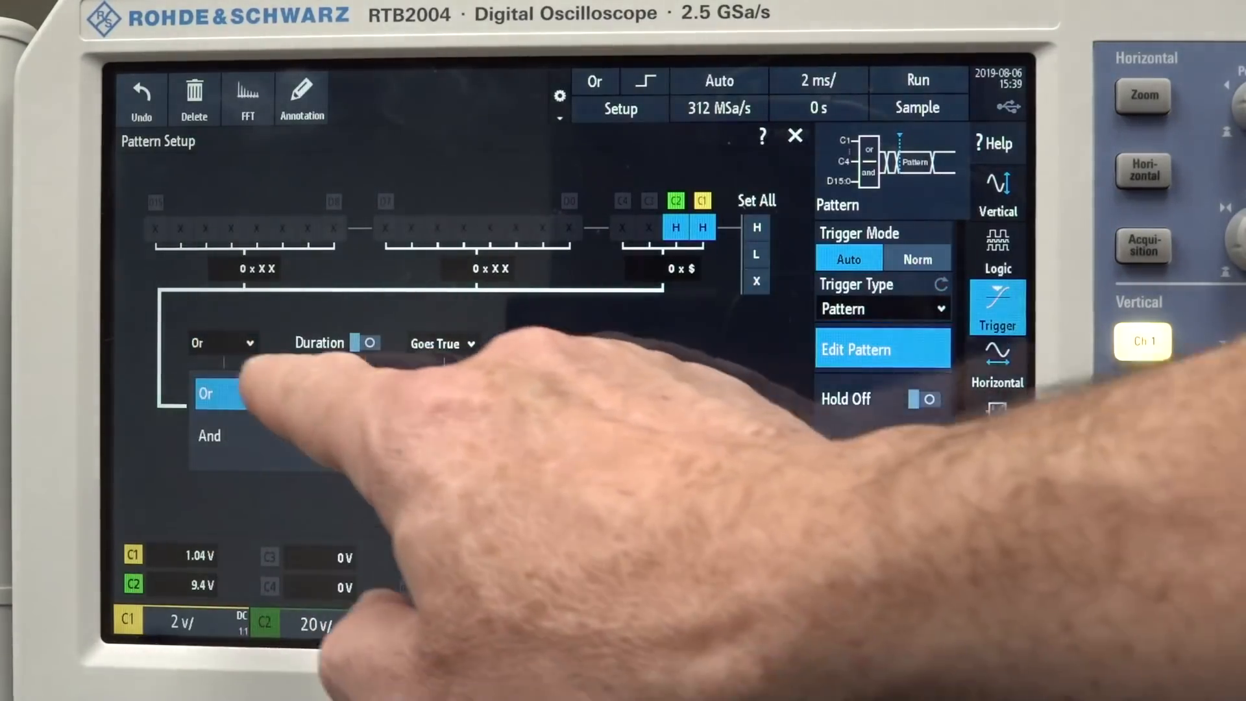
{"action": "left_click", "coordinate": [219, 393]}
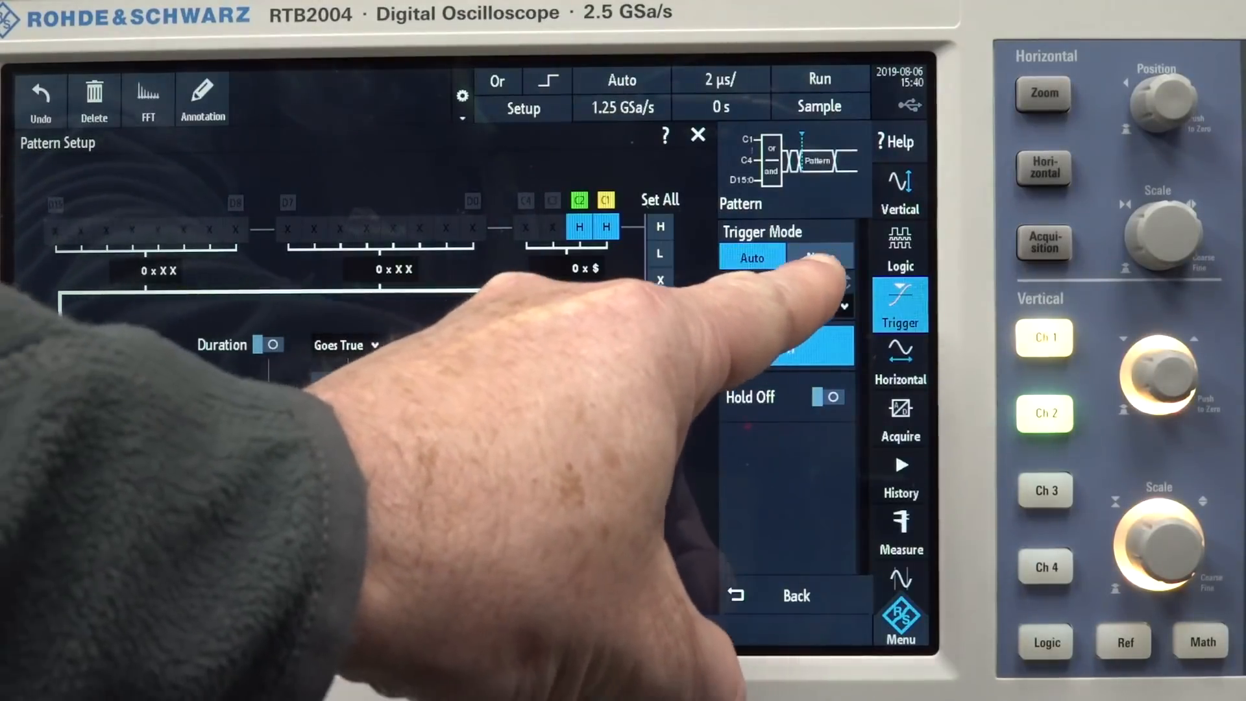
{"action": "left_click", "coordinate": [821, 257]}
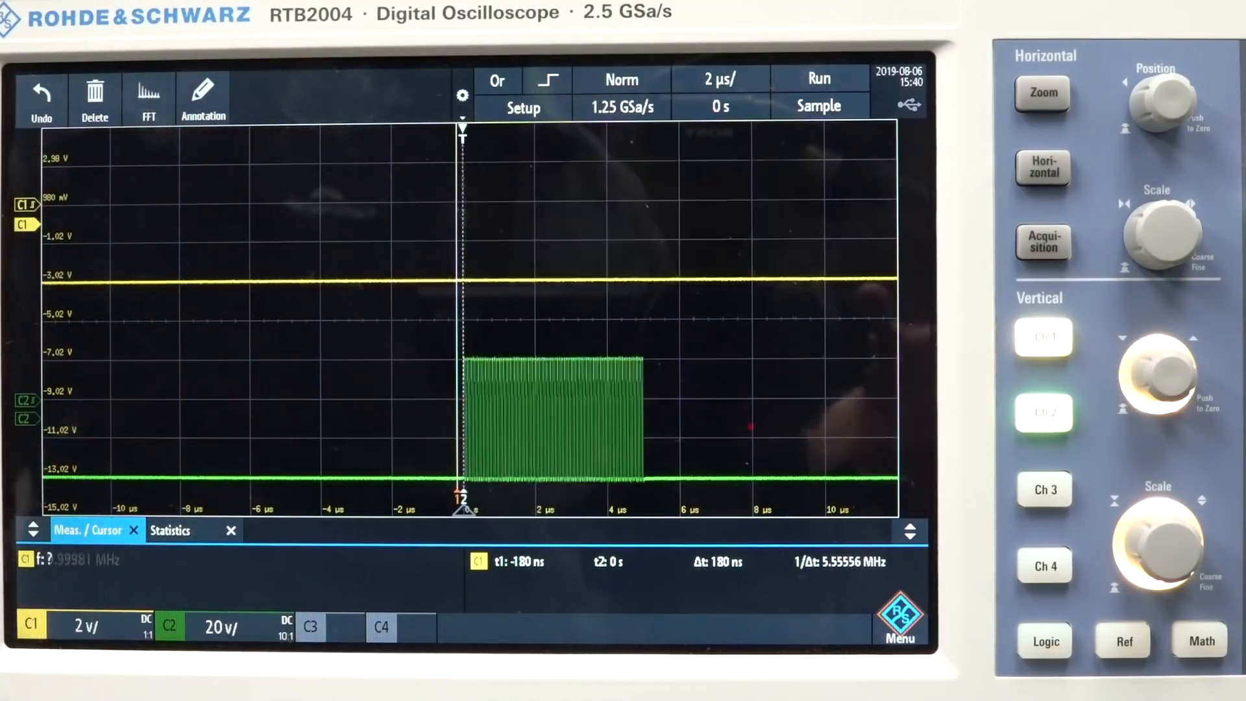
Reopen the RTB2004 trigger settings to configure the hold-off
{"action": "left_click", "coordinate": [899, 304]}
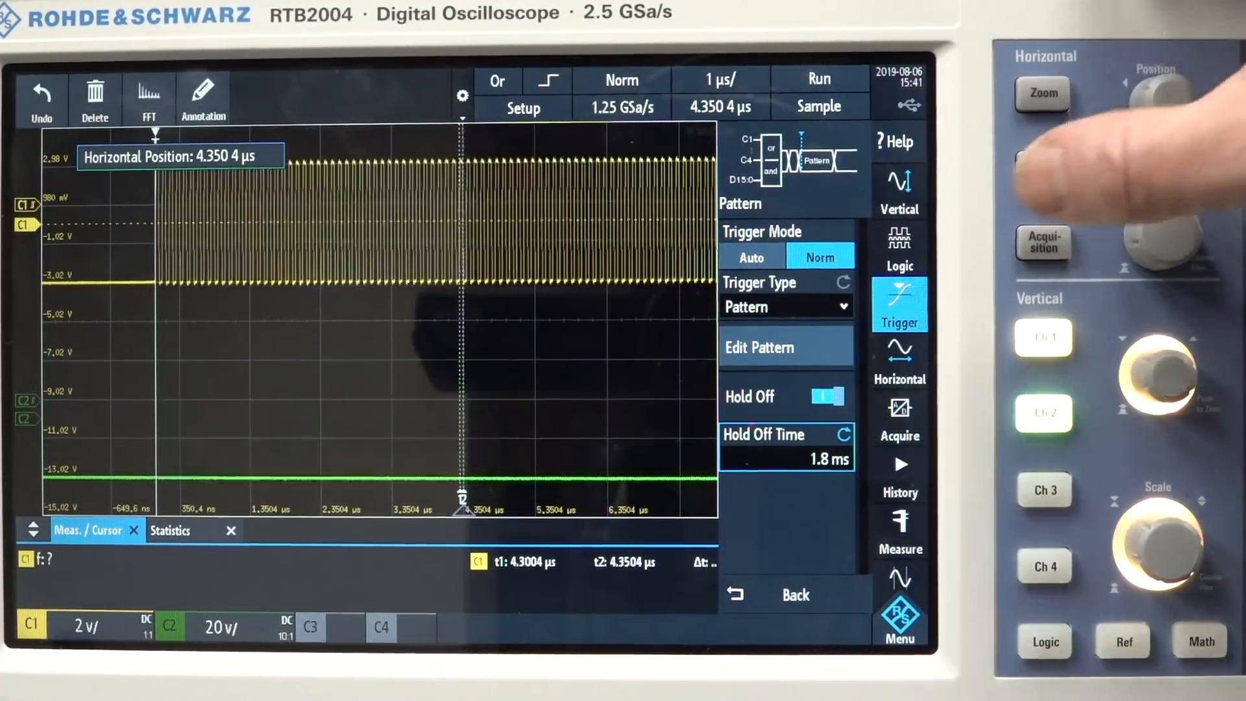
{"action": "left_click", "coordinate": [760, 347]}
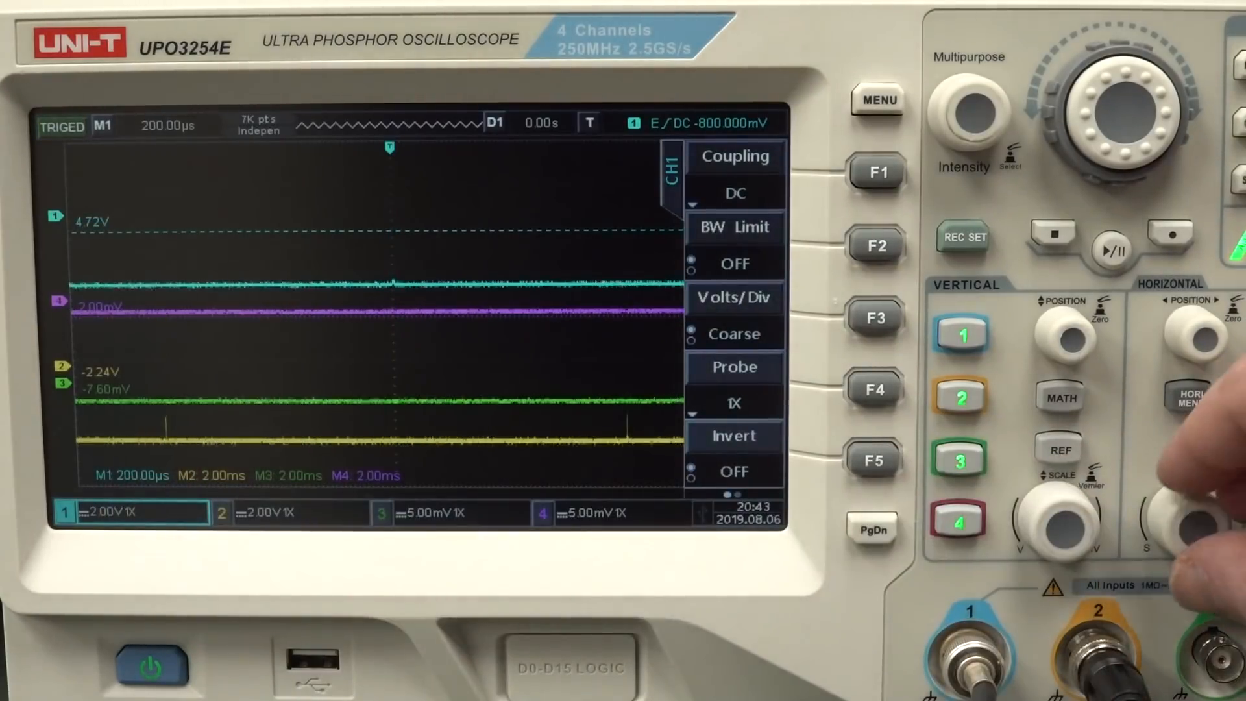
Bring up channel 2's settings menu on the UPO3254E
{"action": "left_click", "coordinate": [959, 397]}
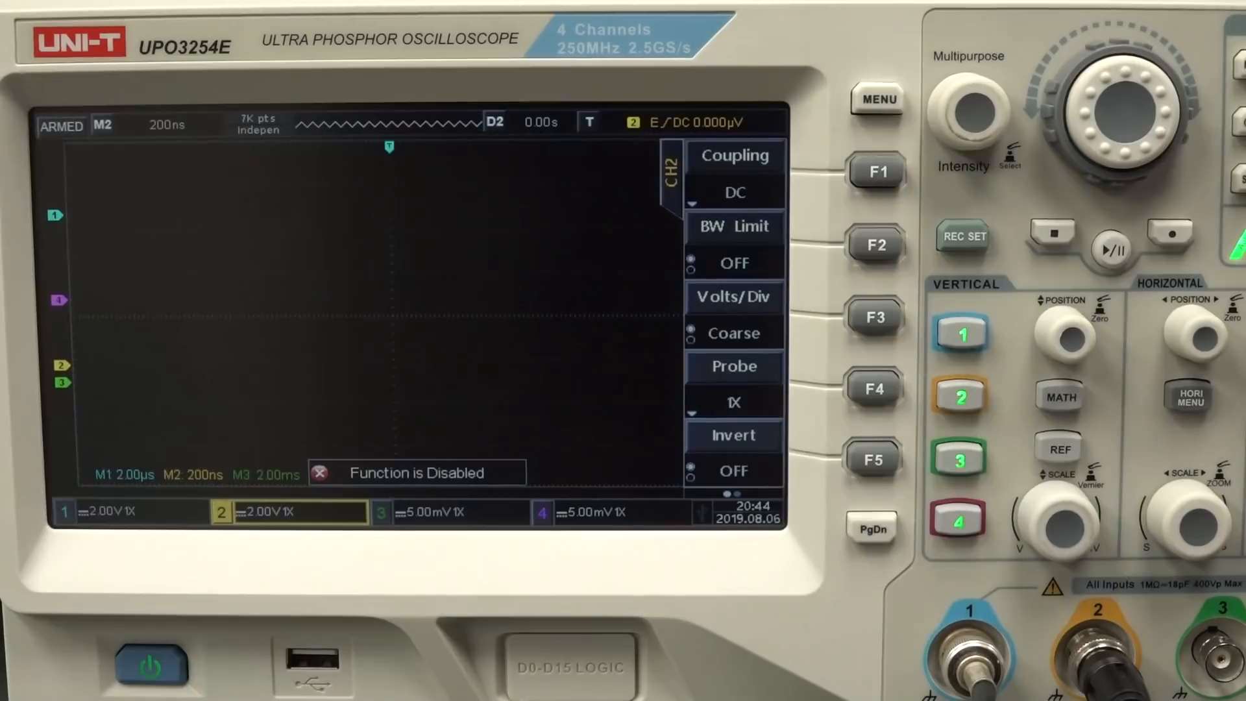
{"action": "left_click", "coordinate": [1111, 249]}
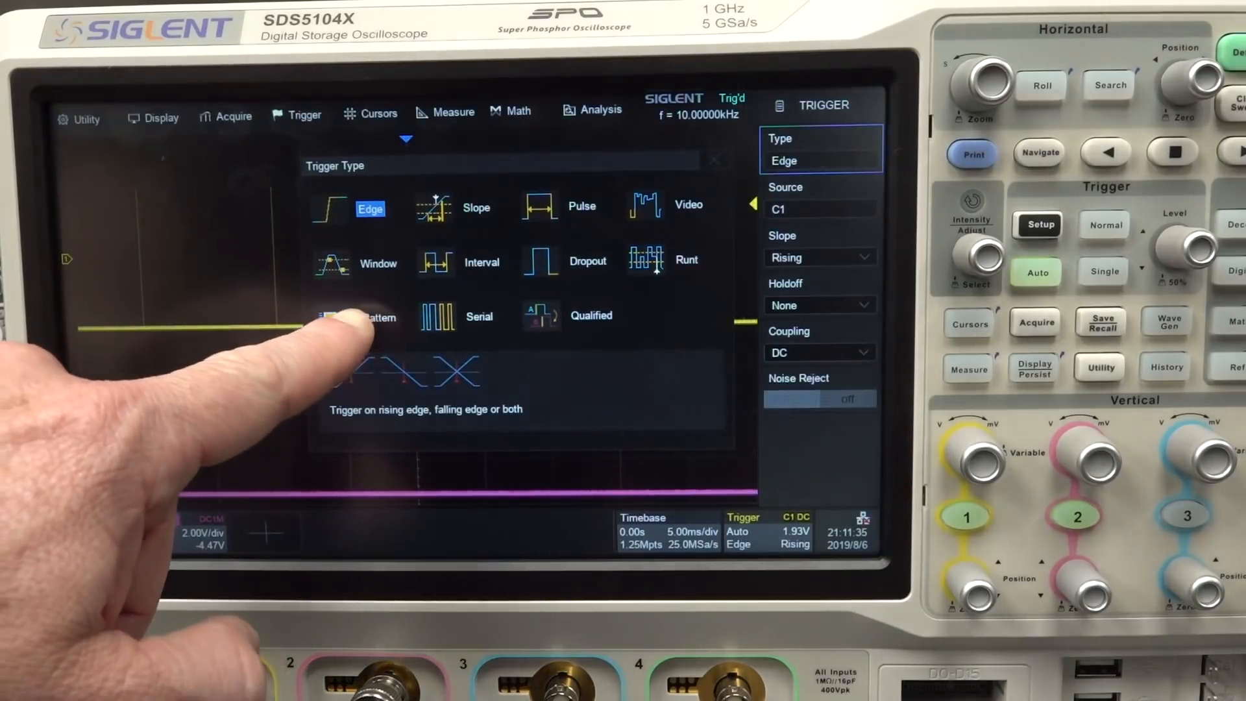
Set the trigger type to Pattern with OR logic
{"action": "left_click", "coordinate": [379, 318]}
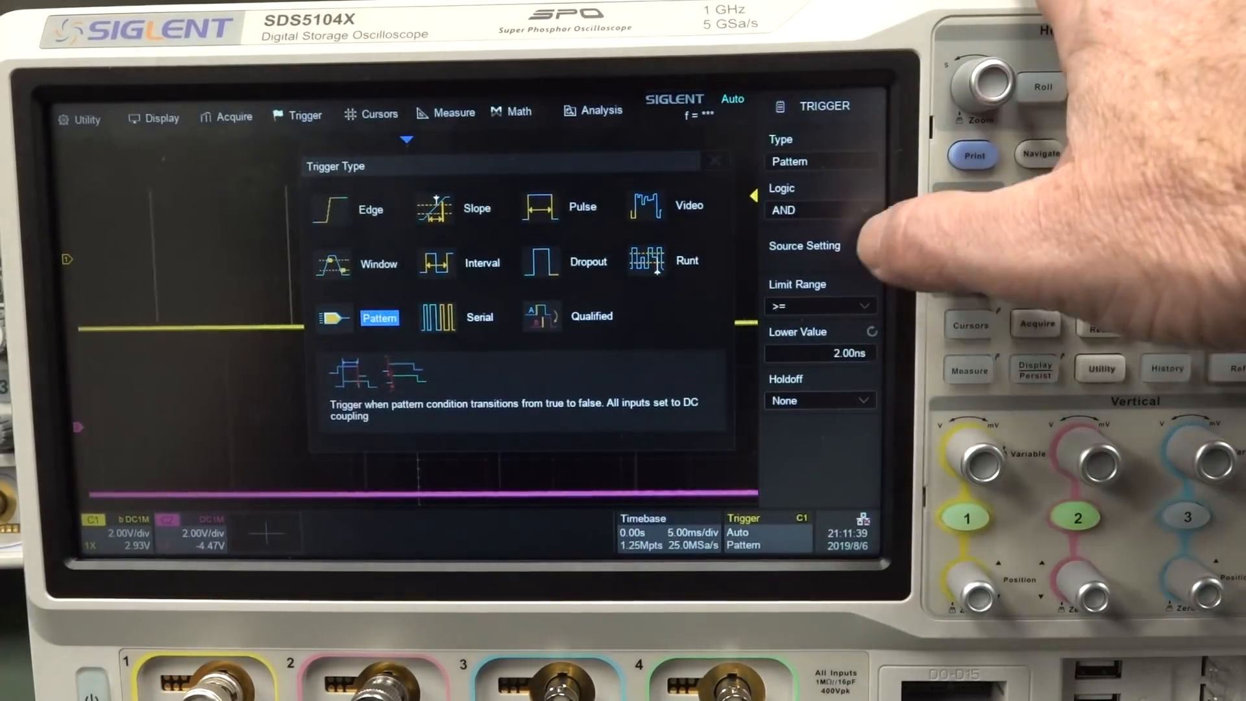
{"action": "left_click", "coordinate": [821, 210]}
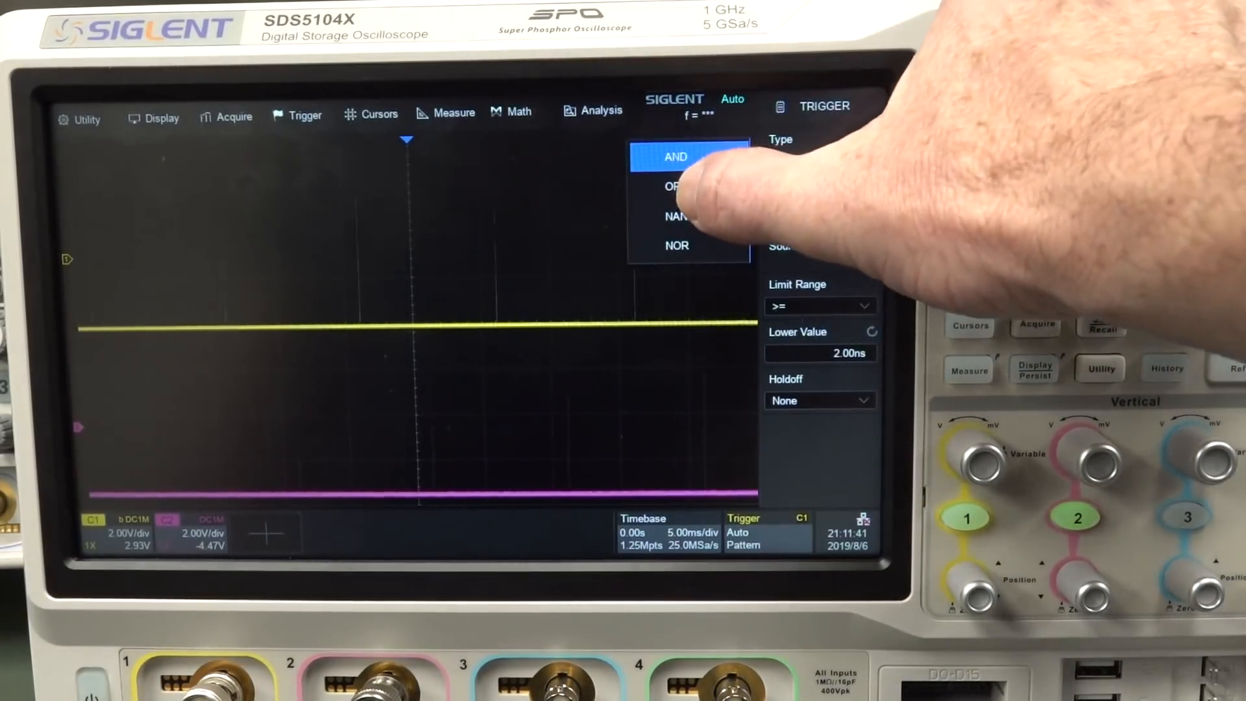
{"action": "left_click", "coordinate": [675, 186]}
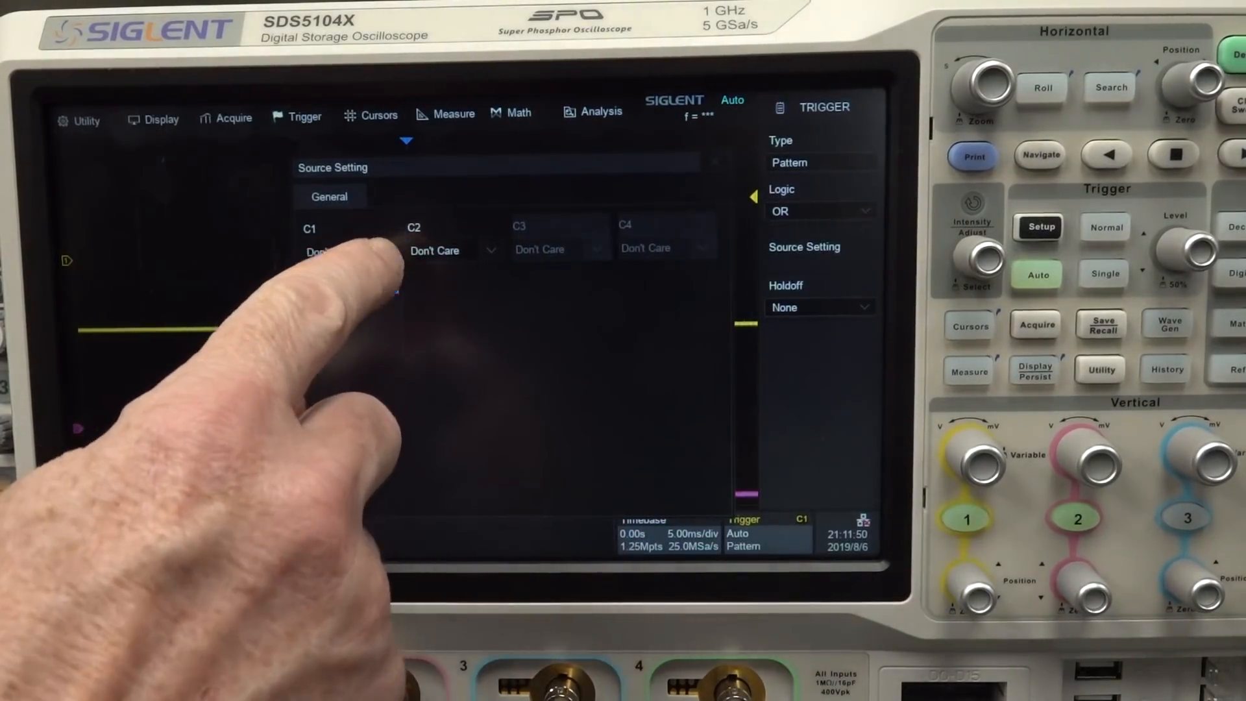
Set C1 High at 2.30V and C2 High in the OR pattern source settings
{"action": "left_click", "coordinate": [334, 250]}
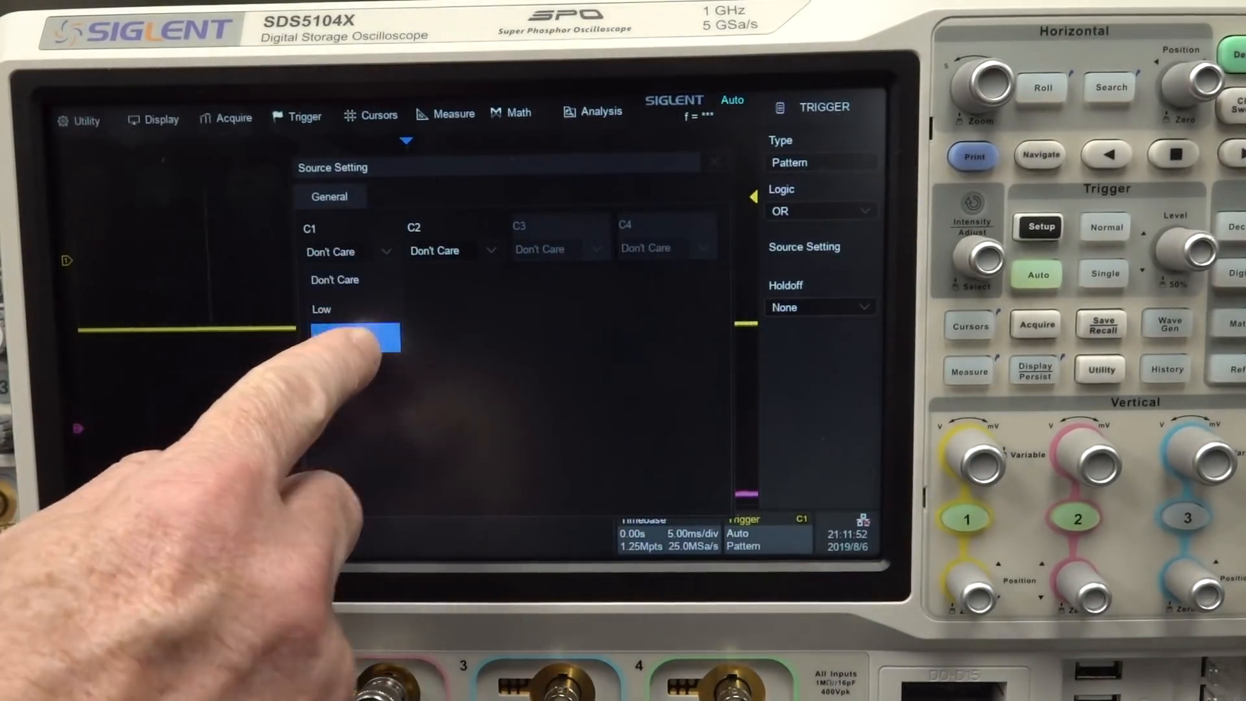
{"action": "left_click", "coordinate": [353, 337]}
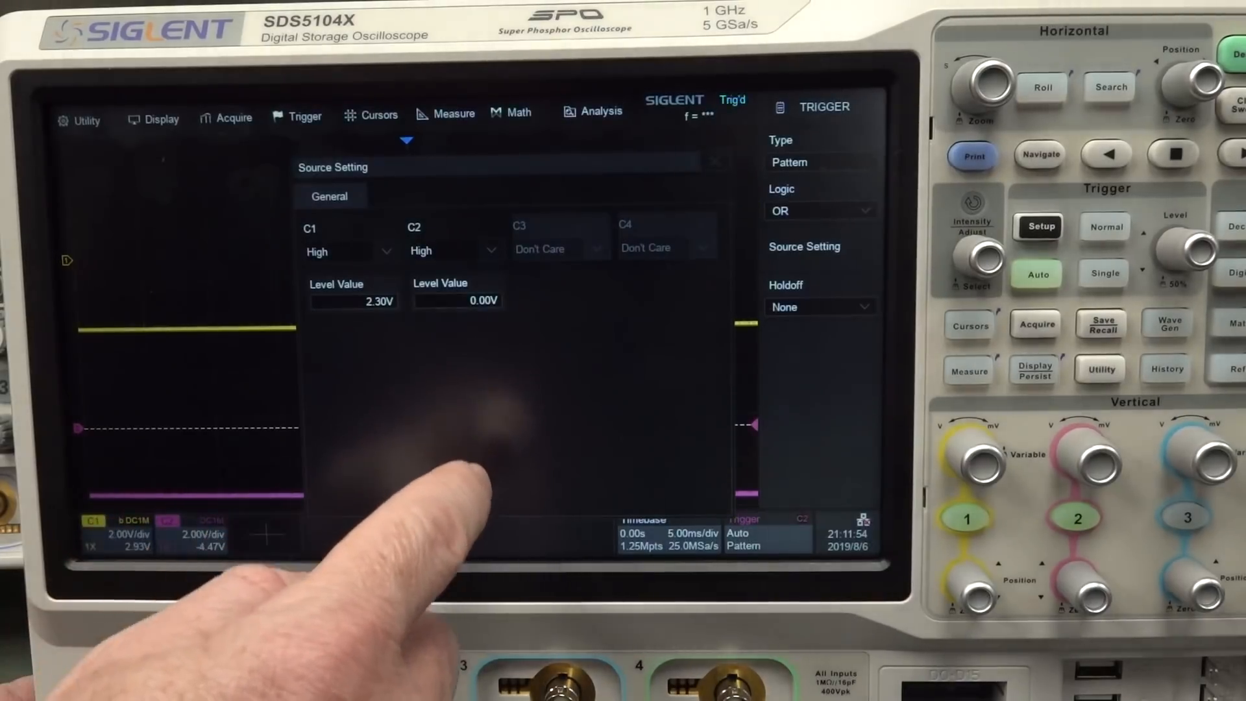
{"action": "left_click", "coordinate": [457, 300]}
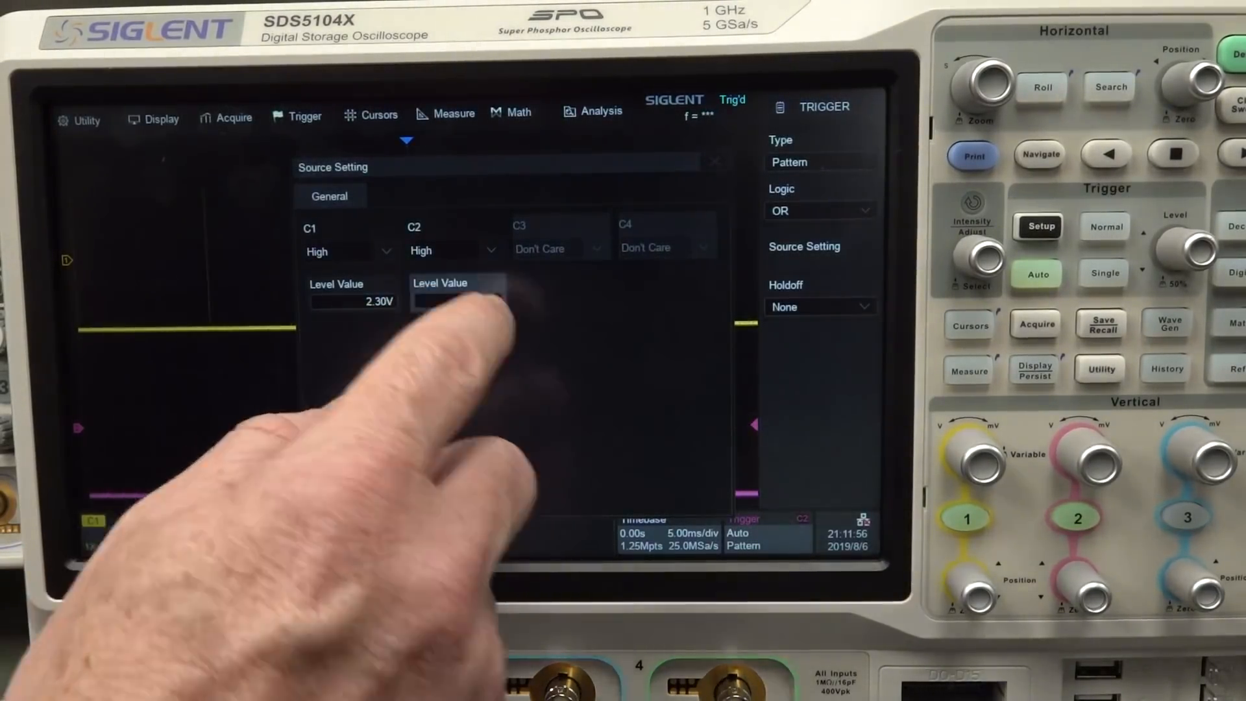
{"action": "left_click", "coordinate": [456, 291]}
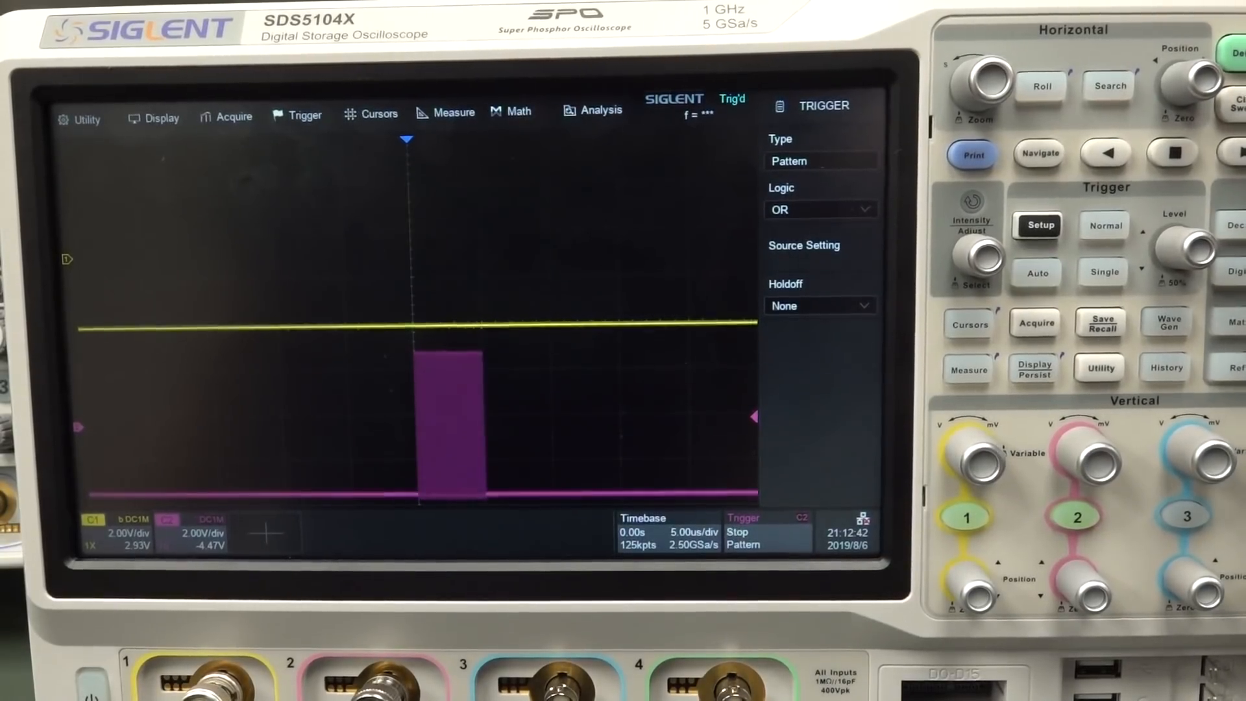
{"action": "left_click", "coordinate": [1036, 273]}
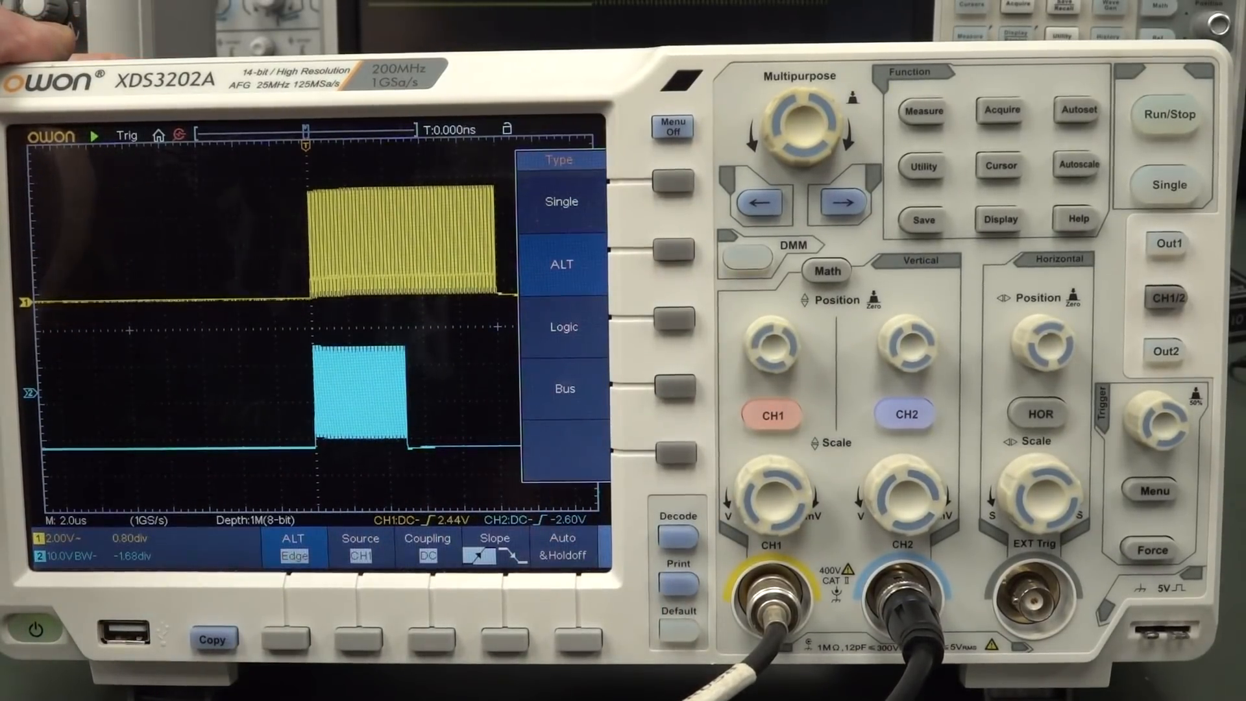
Switch the Owon trigger type to Logic and set LogicMode to OR
{"action": "left_click", "coordinate": [669, 325]}
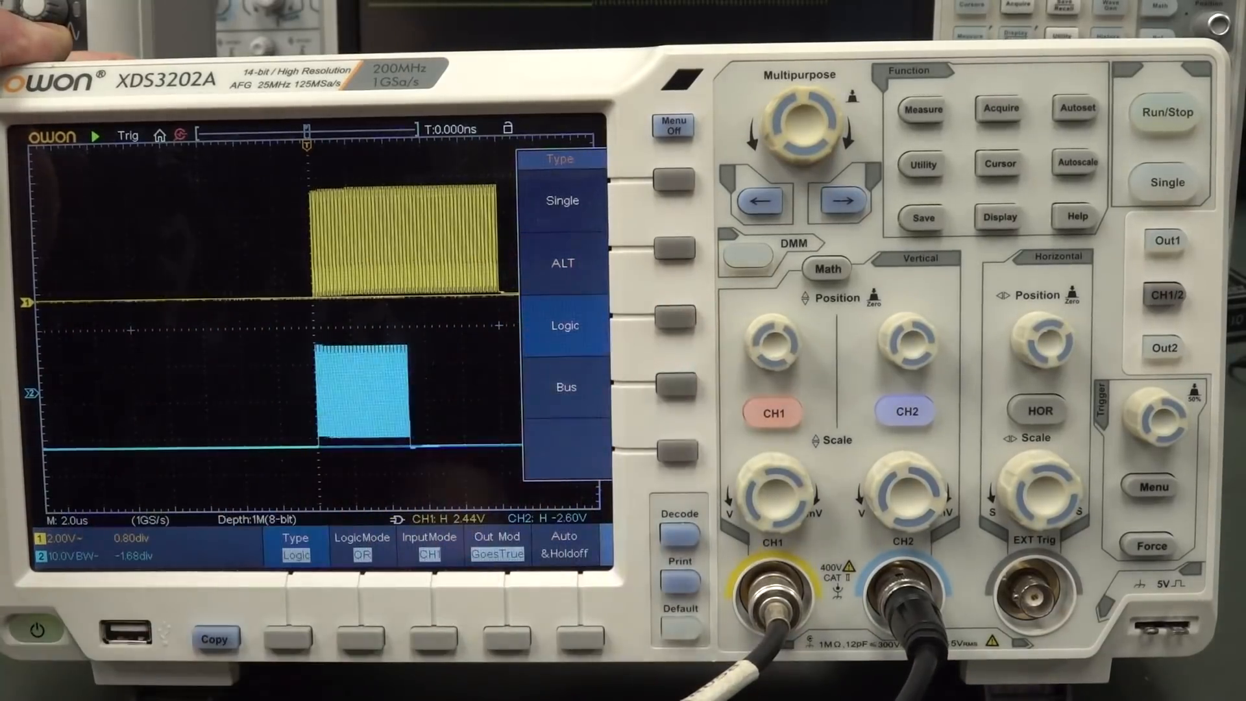
{"action": "left_click", "coordinate": [286, 636]}
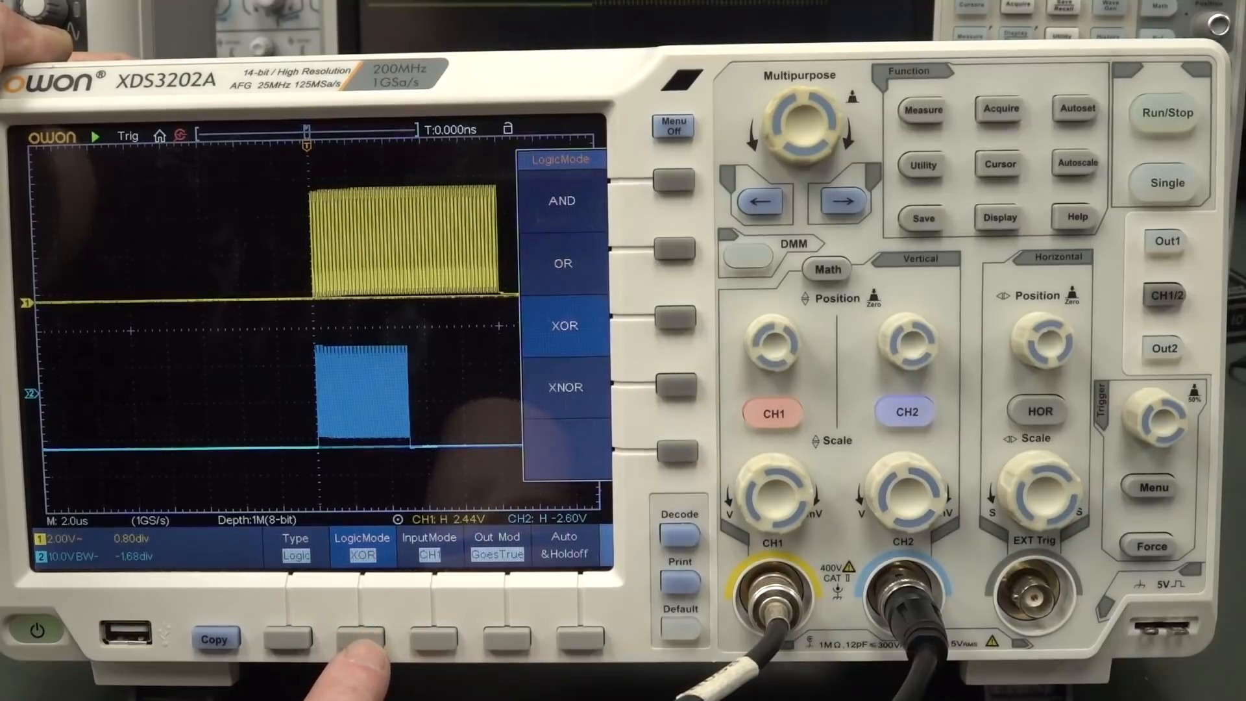
{"action": "left_click", "coordinate": [669, 387]}
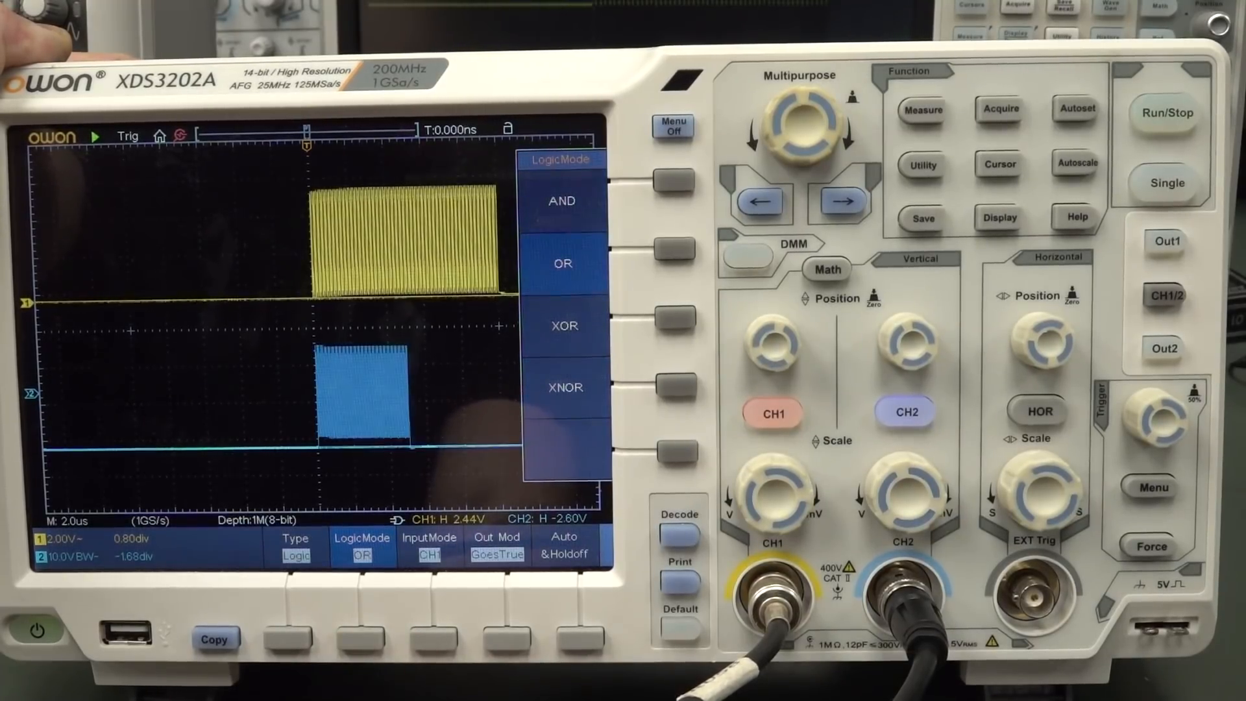
{"action": "left_click", "coordinate": [669, 386]}
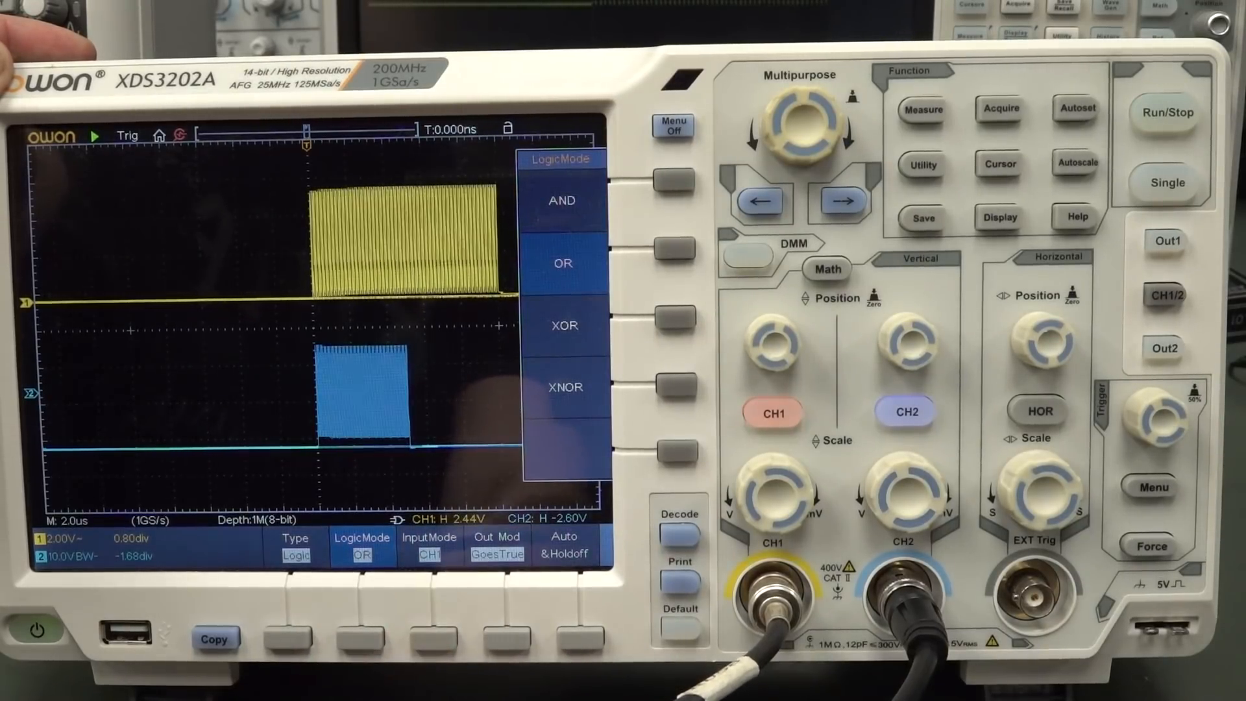
{"action": "left_click", "coordinate": [295, 544]}
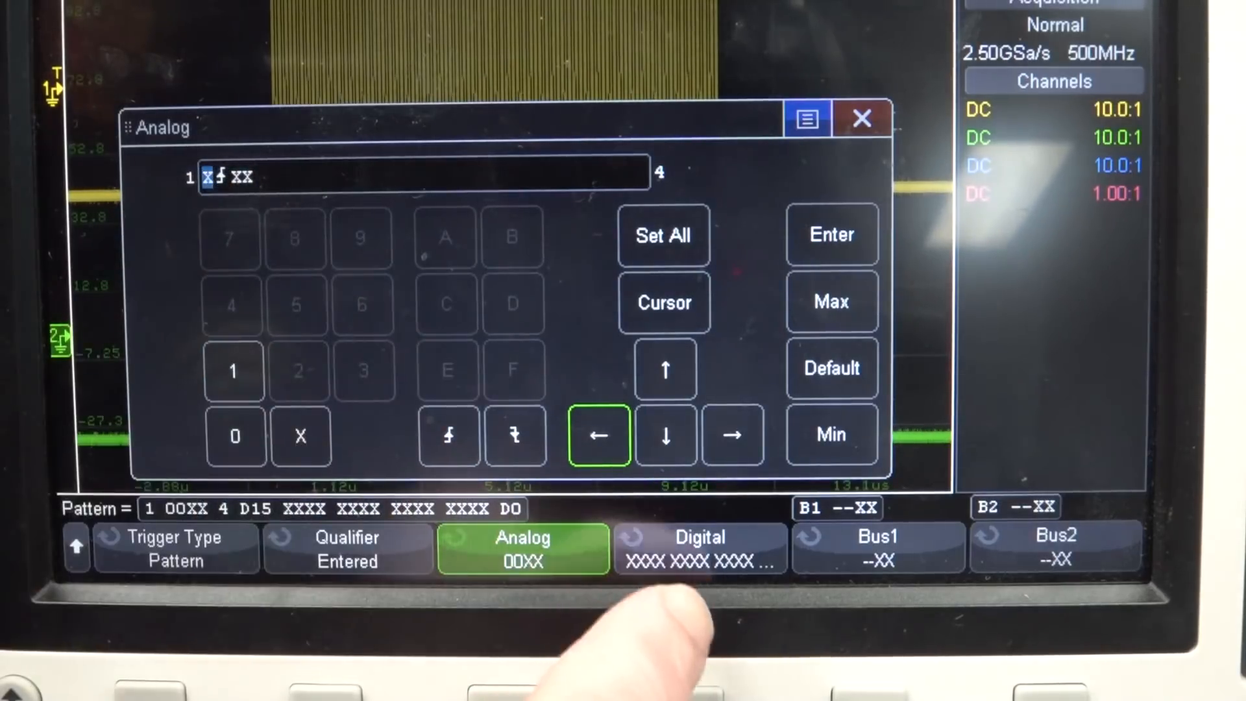
Enter the analog pattern as channels 1–3 high and a rising edge on channel 4
{"action": "left_click", "coordinate": [447, 435]}
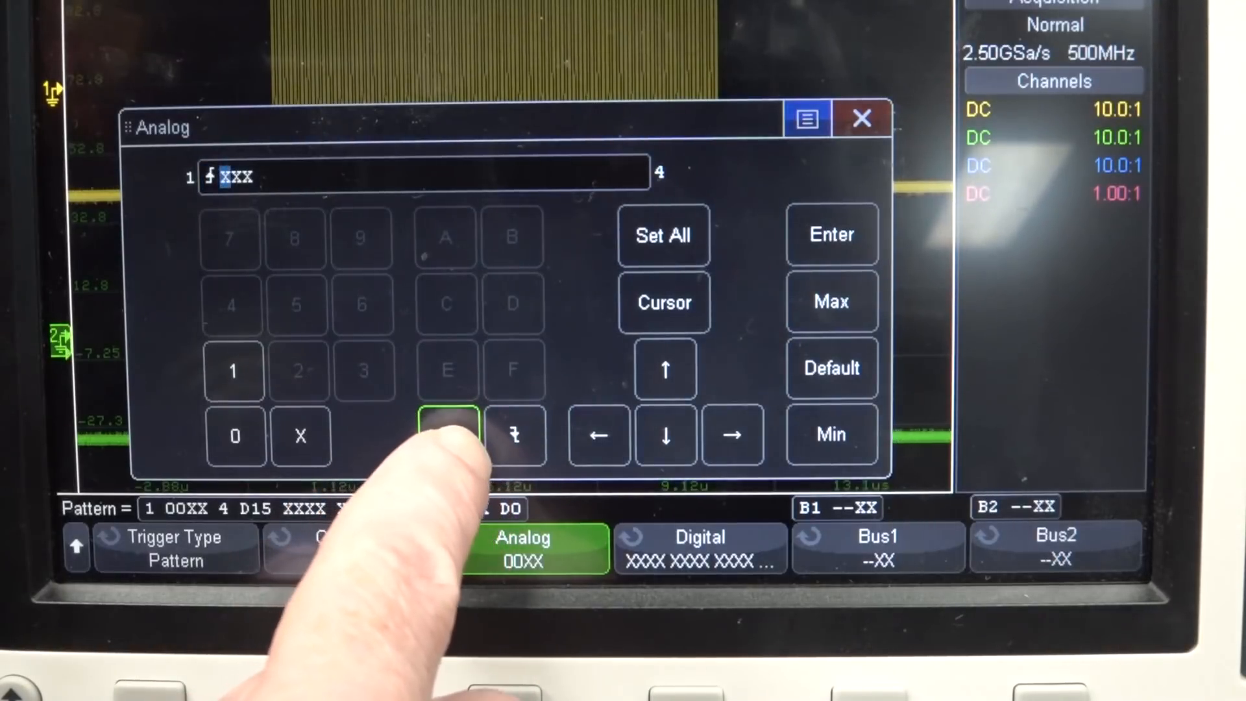
{"action": "left_click", "coordinate": [449, 435]}
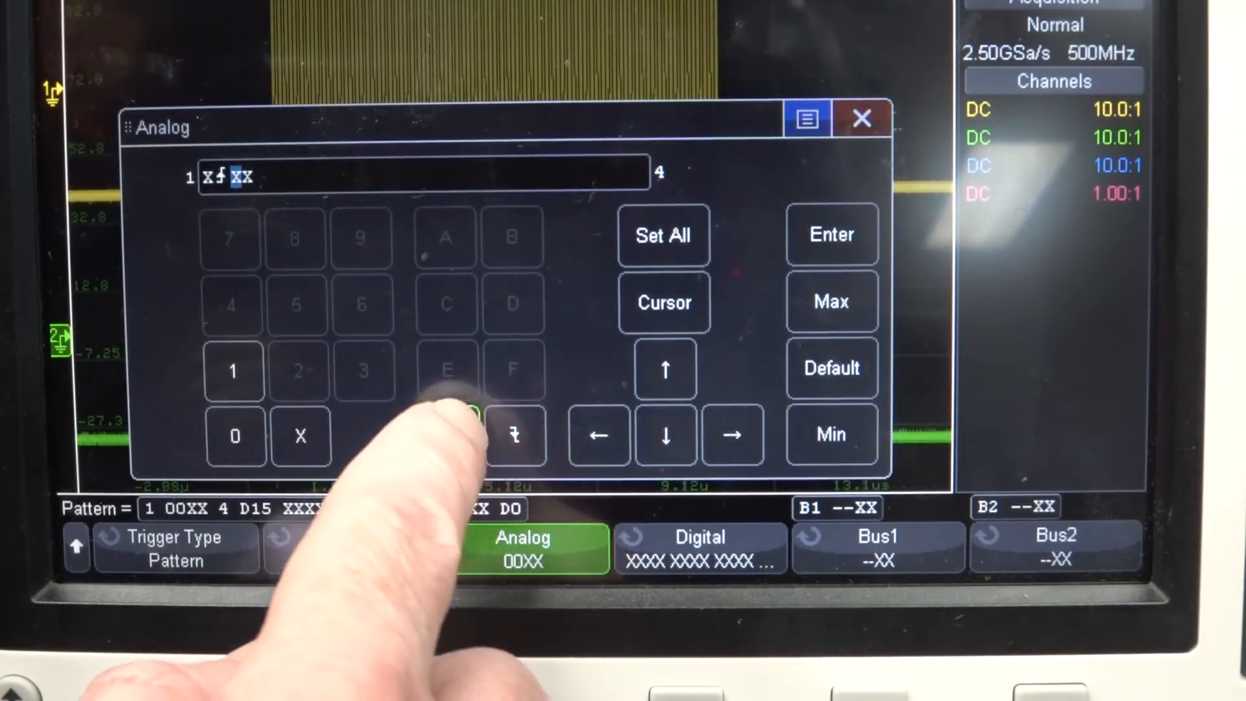
{"action": "left_click", "coordinate": [516, 435]}
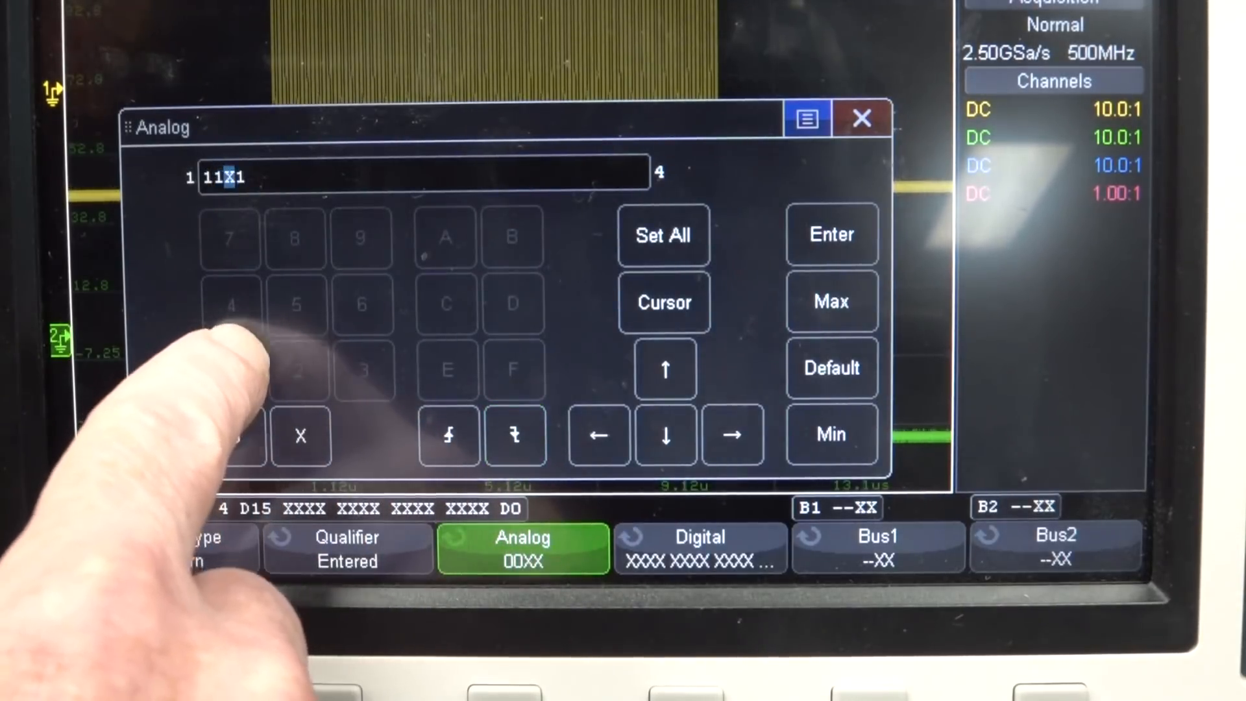
{"action": "left_click", "coordinate": [449, 435]}
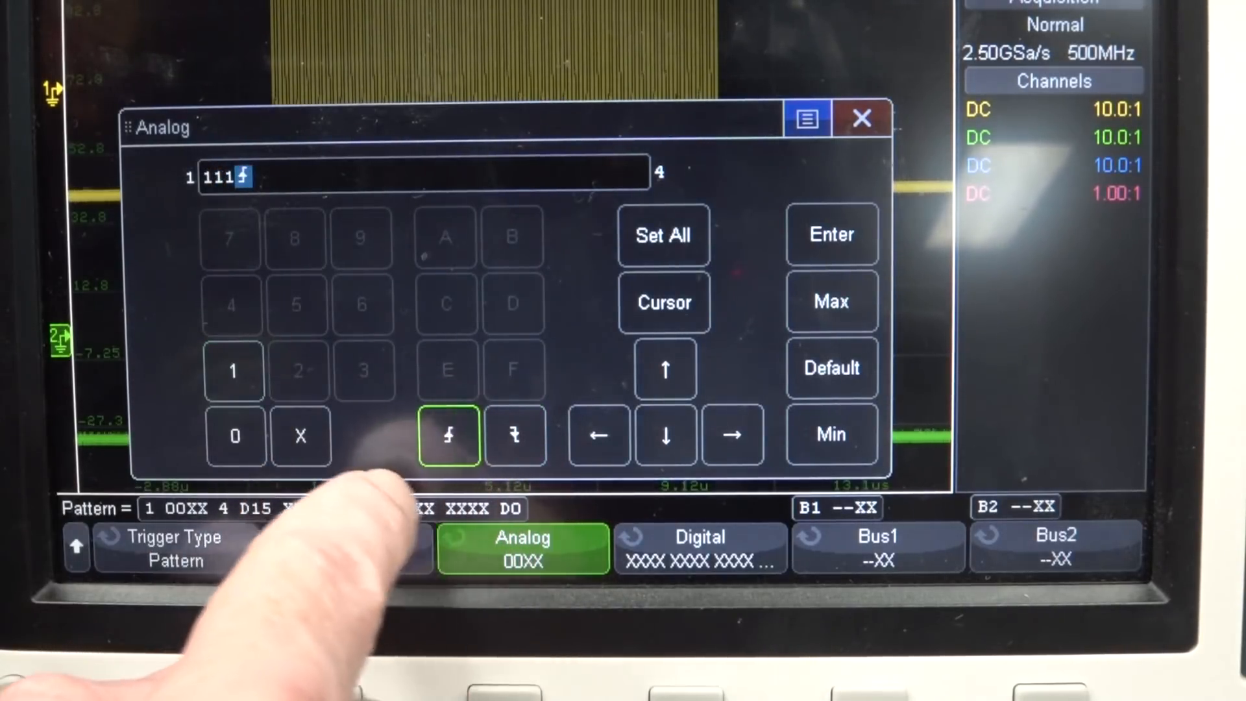